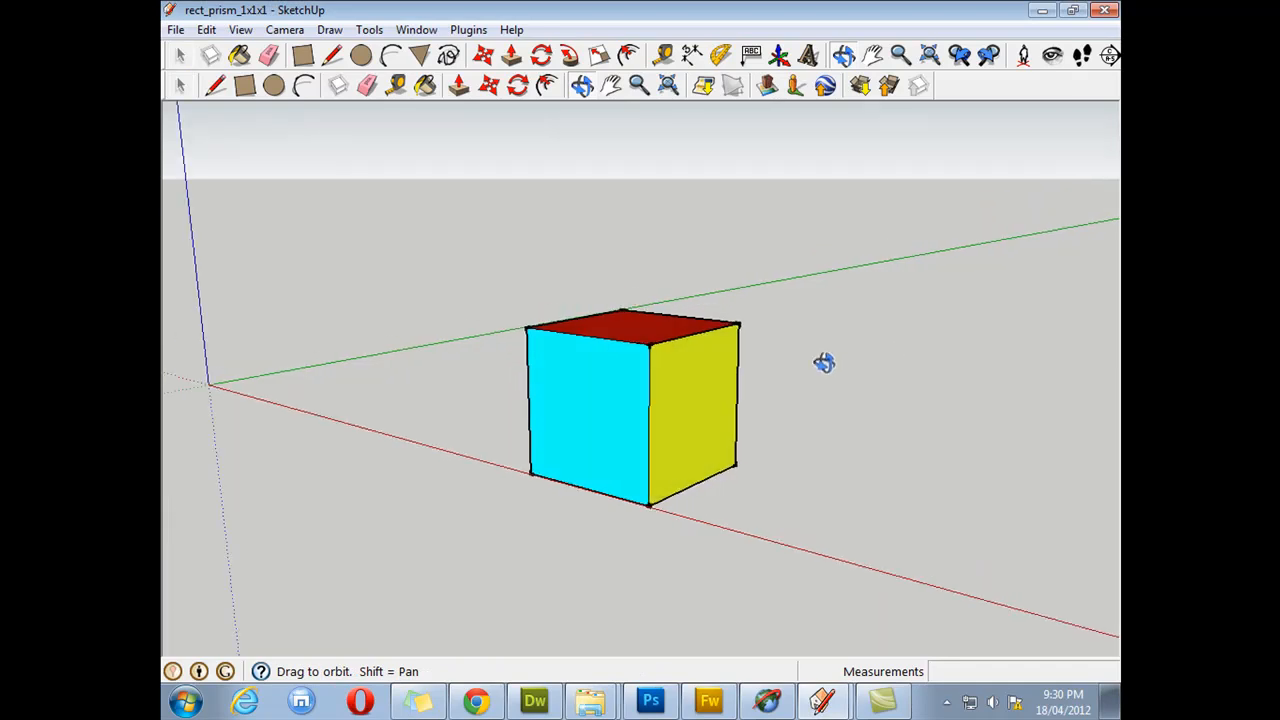
# Start a new model from the Architectural Design - Millimeters template via the Welcome dialog
pyautogui.moveTo(824, 362); pyautogui.dragTo(484, 396)
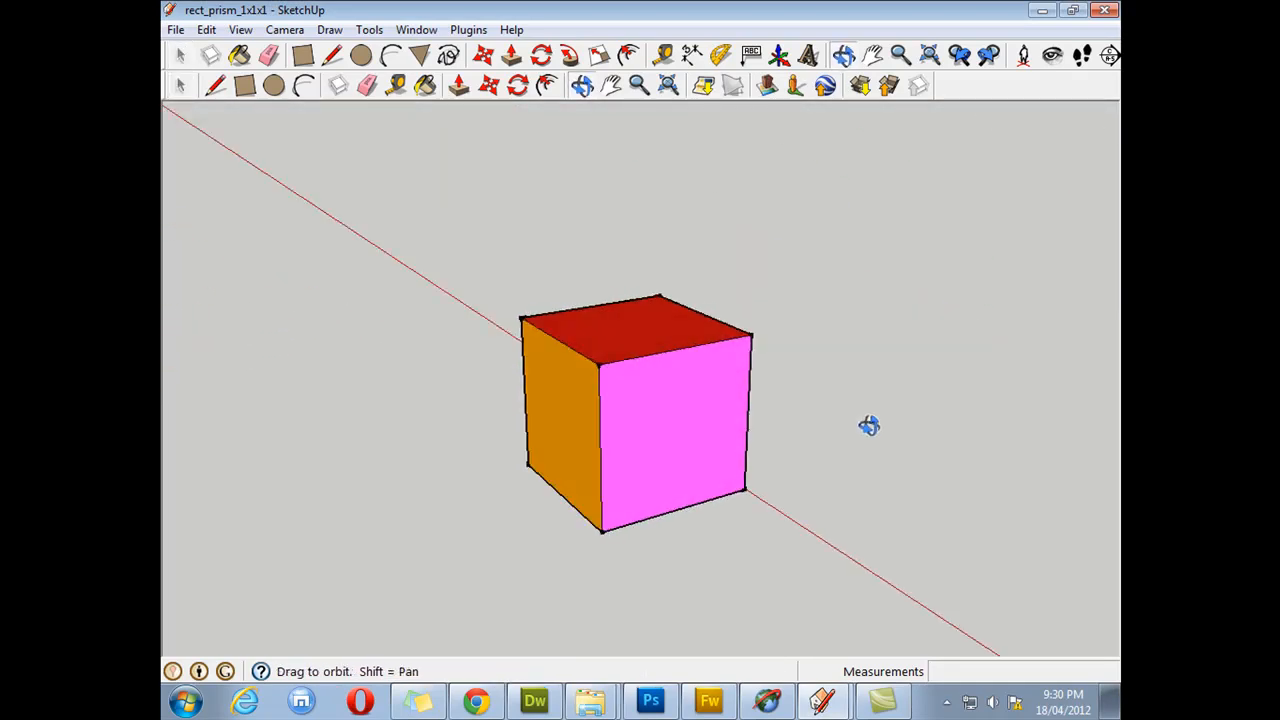
pyautogui.moveTo(868, 424); pyautogui.dragTo(684, 338)
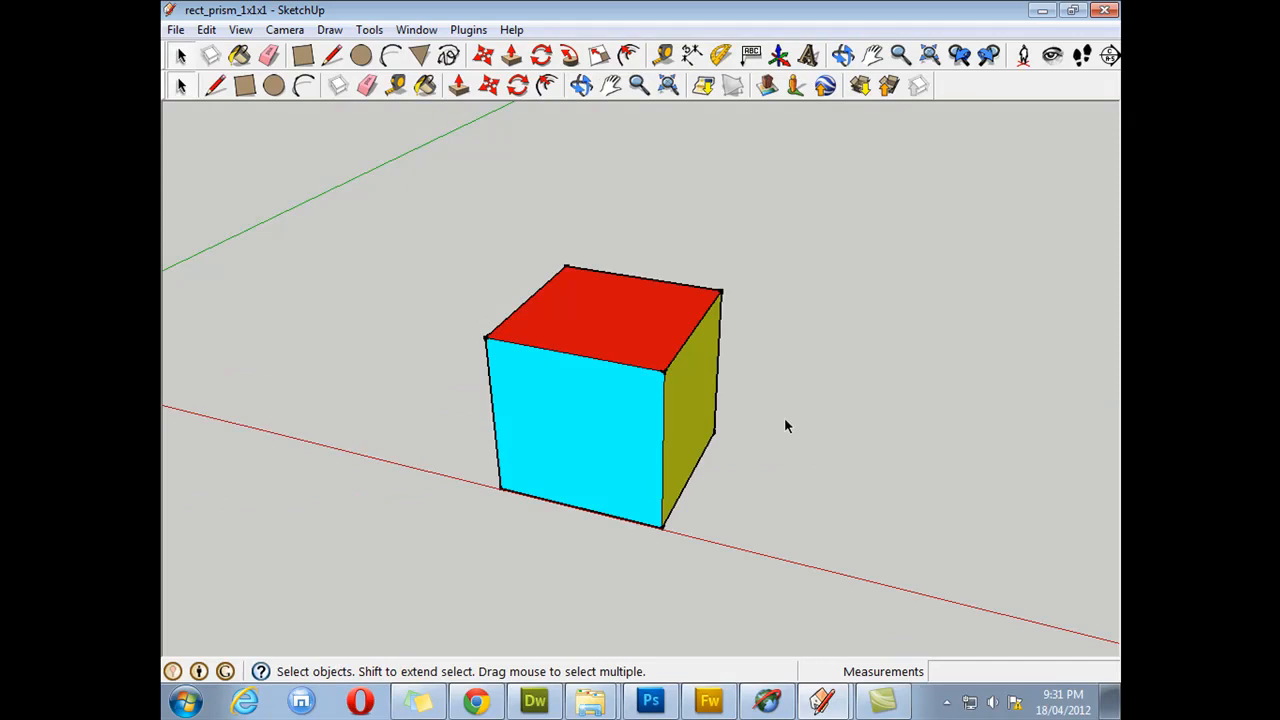
pyautogui.moveTo(810, 390)
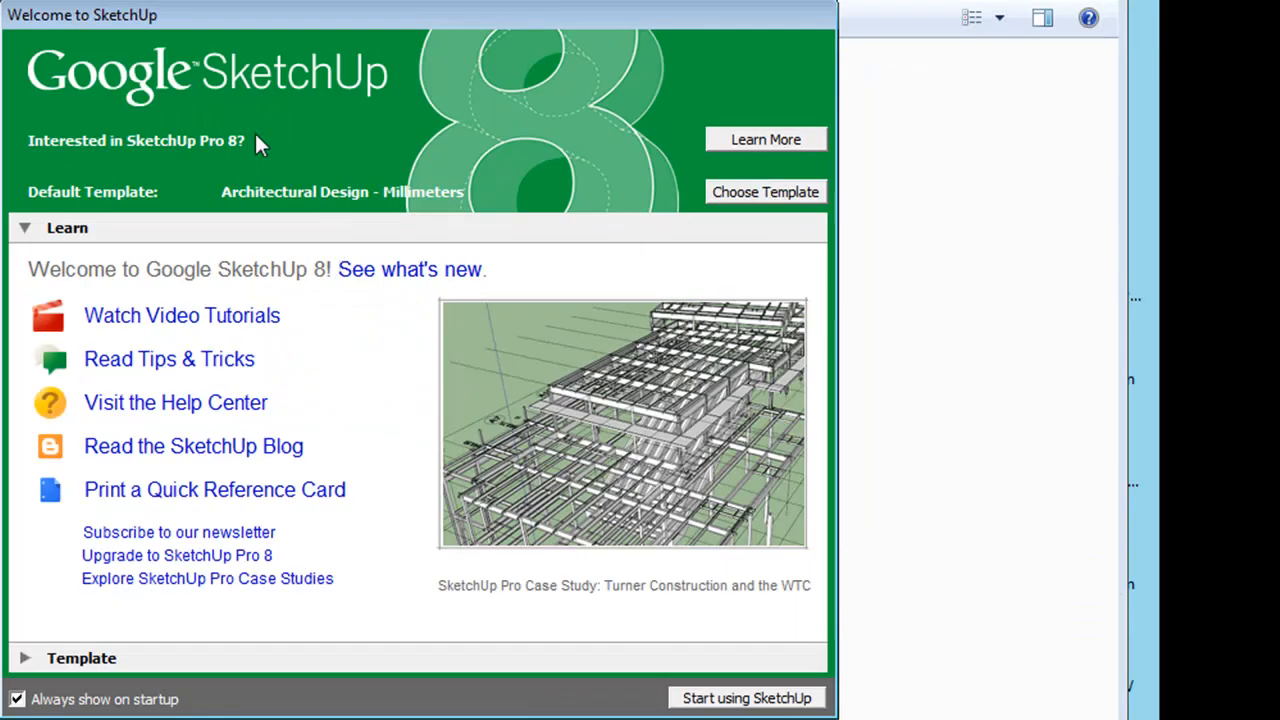
pyautogui.moveTo(732, 186)
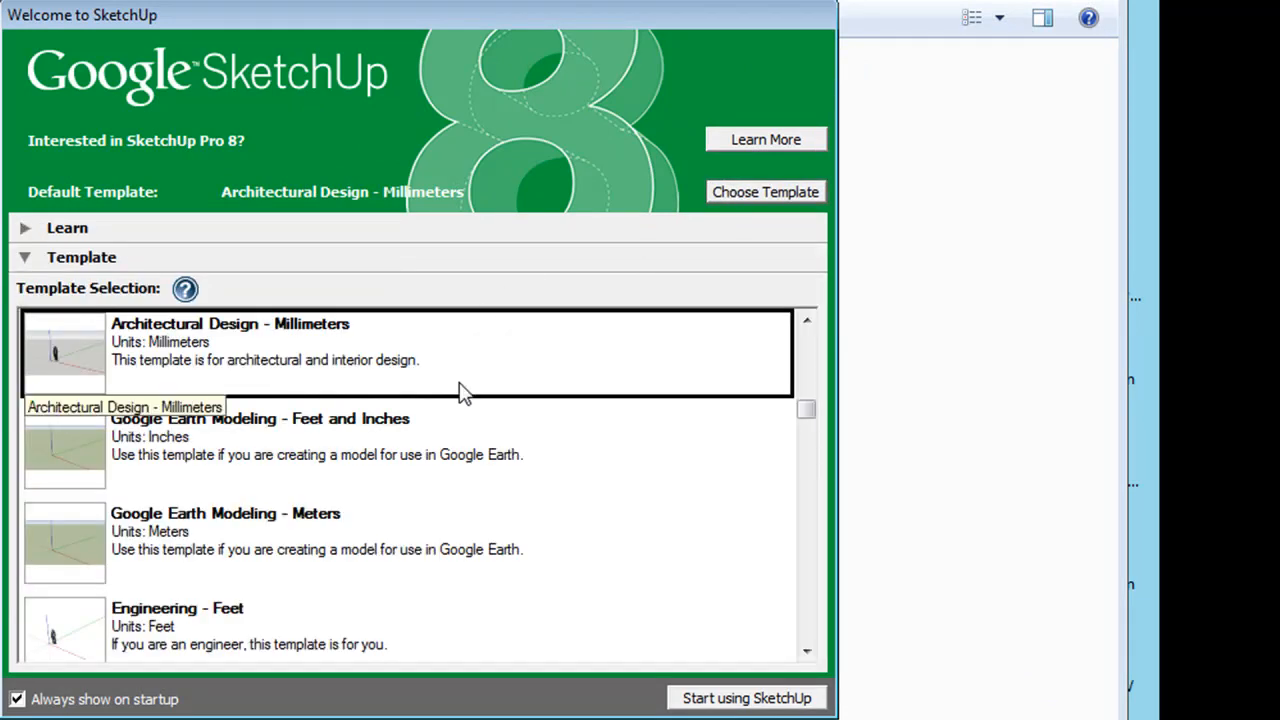
pyautogui.moveTo(228, 342)
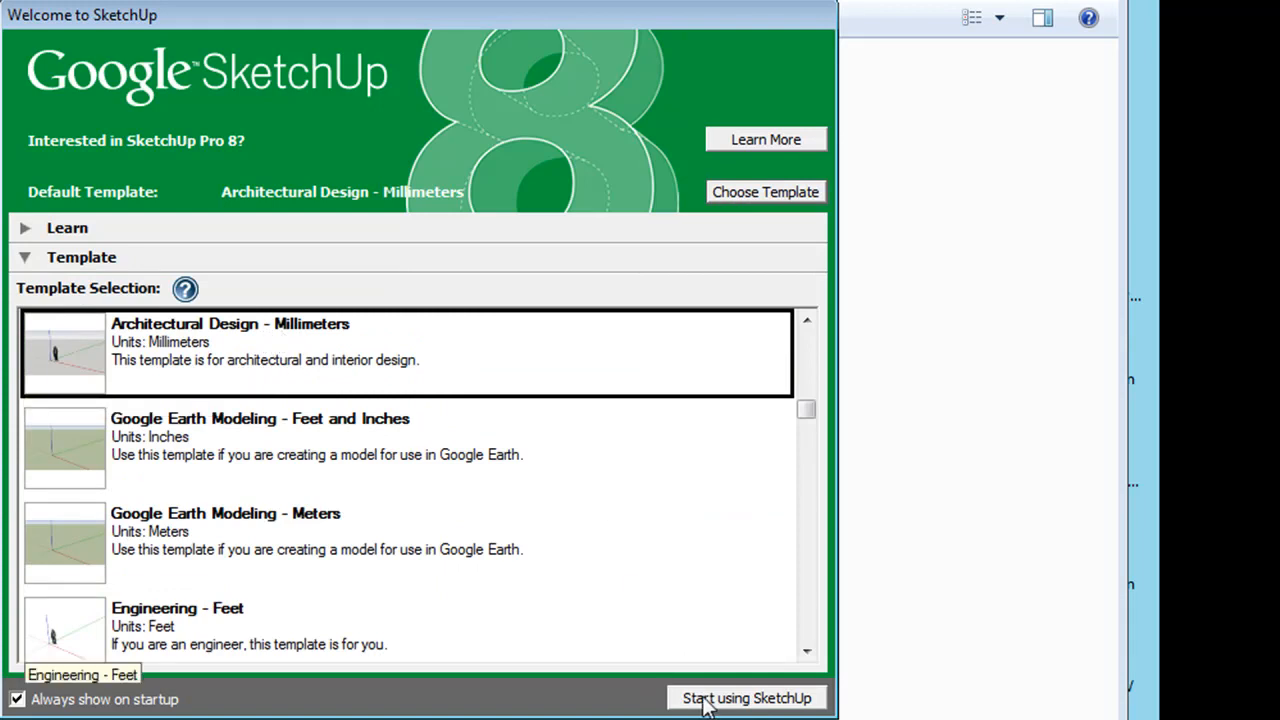
pyautogui.click(746, 698)
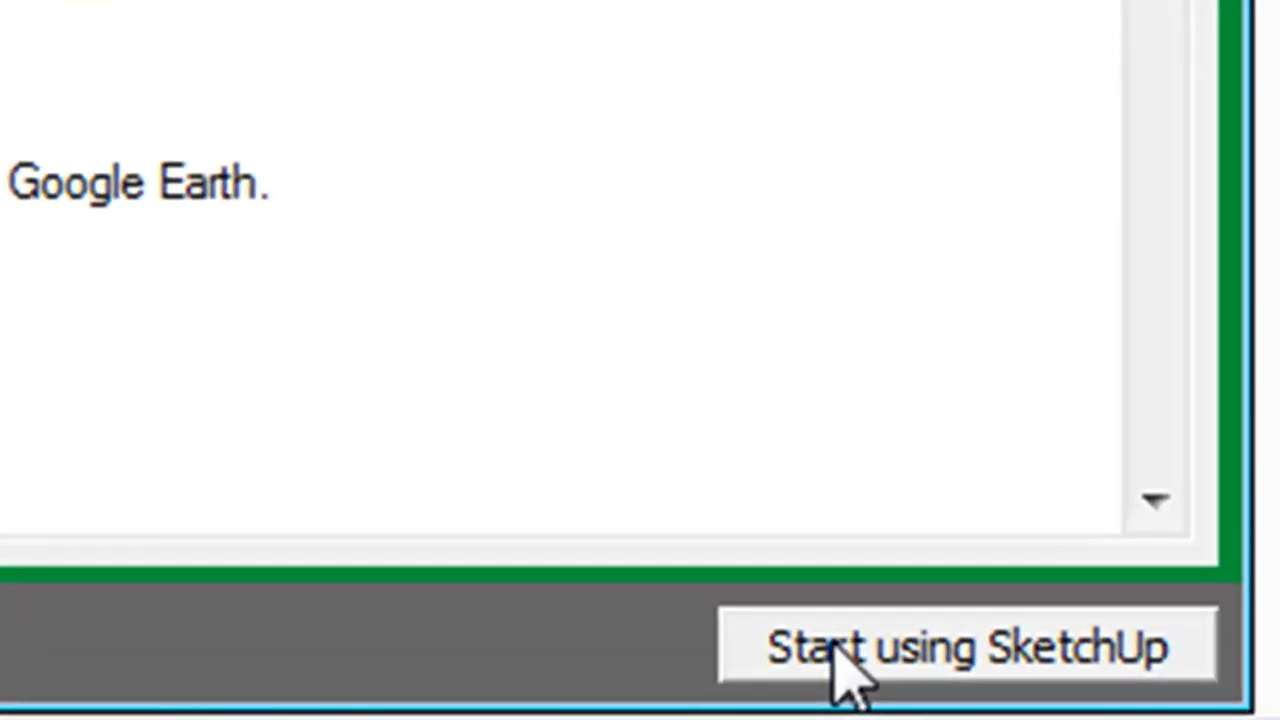
pyautogui.click(964, 644)
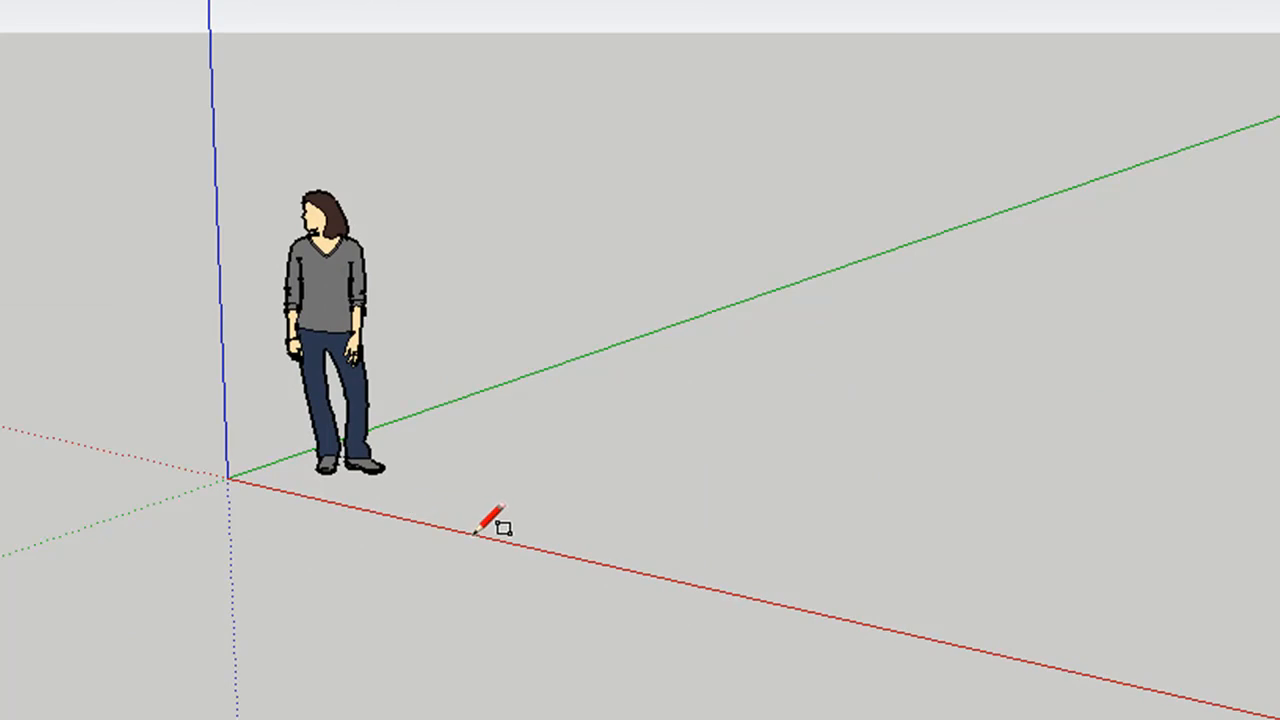
pyautogui.moveTo(496, 516)
pyautogui.write('1')
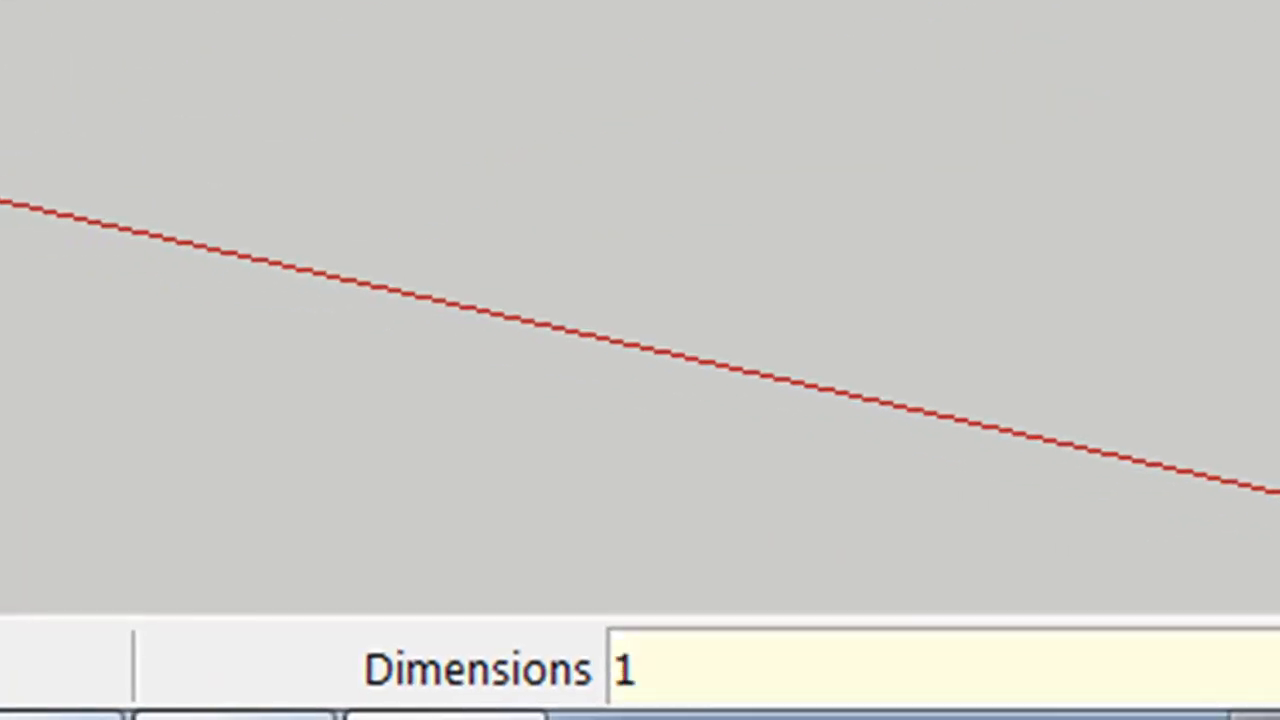
# Draw a 1000 mm by 1000 mm square face on the ground with the Rectangle tool
pyautogui.write('000mm')
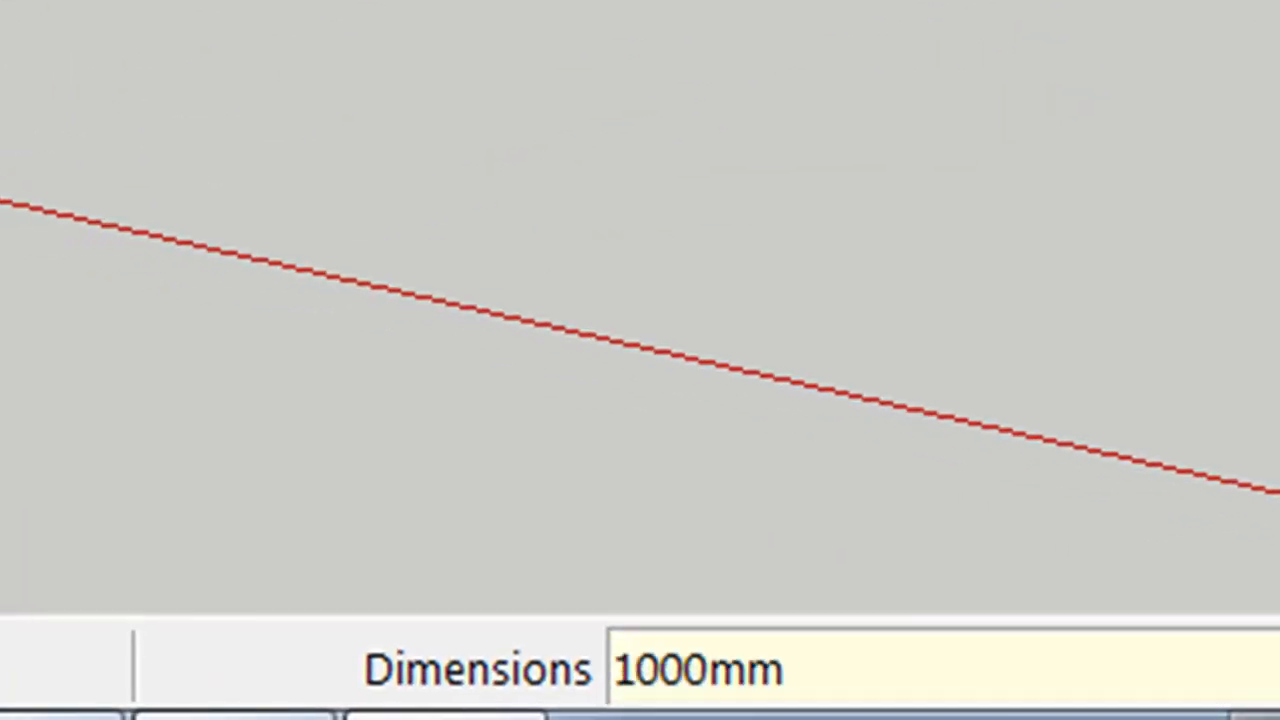
pyautogui.write(', 1000mm')
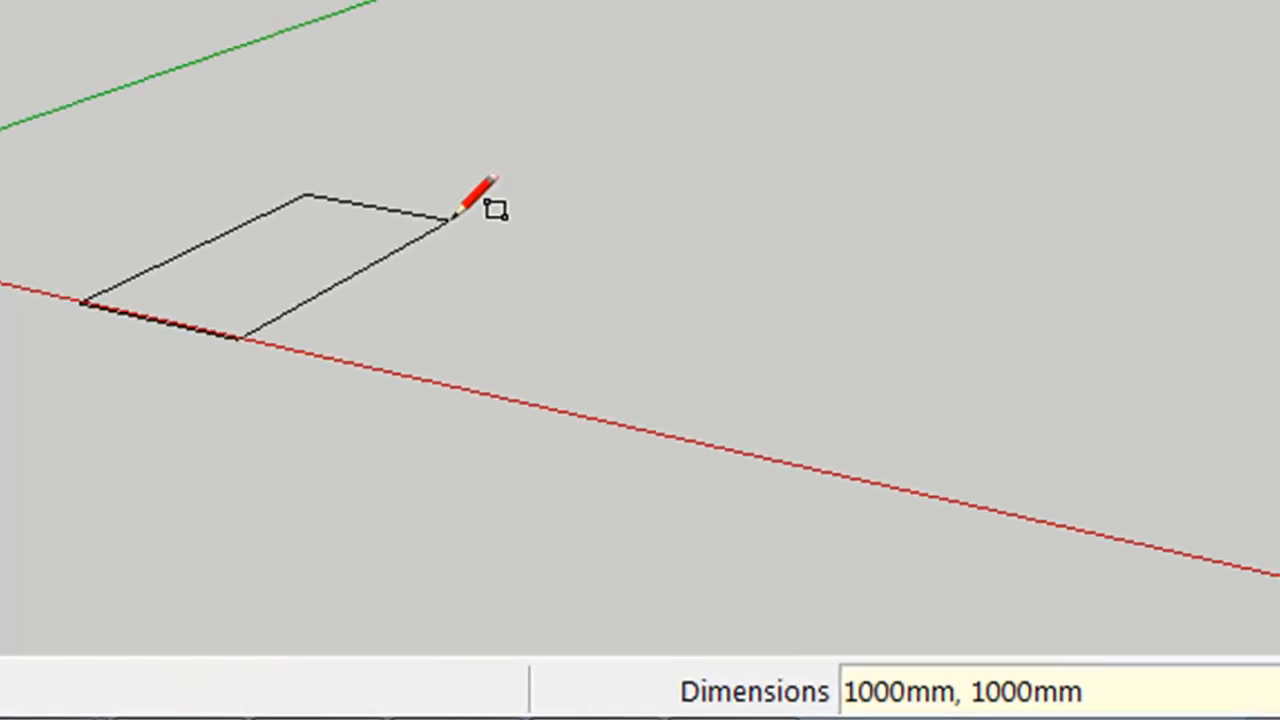
pyautogui.click(470, 200)
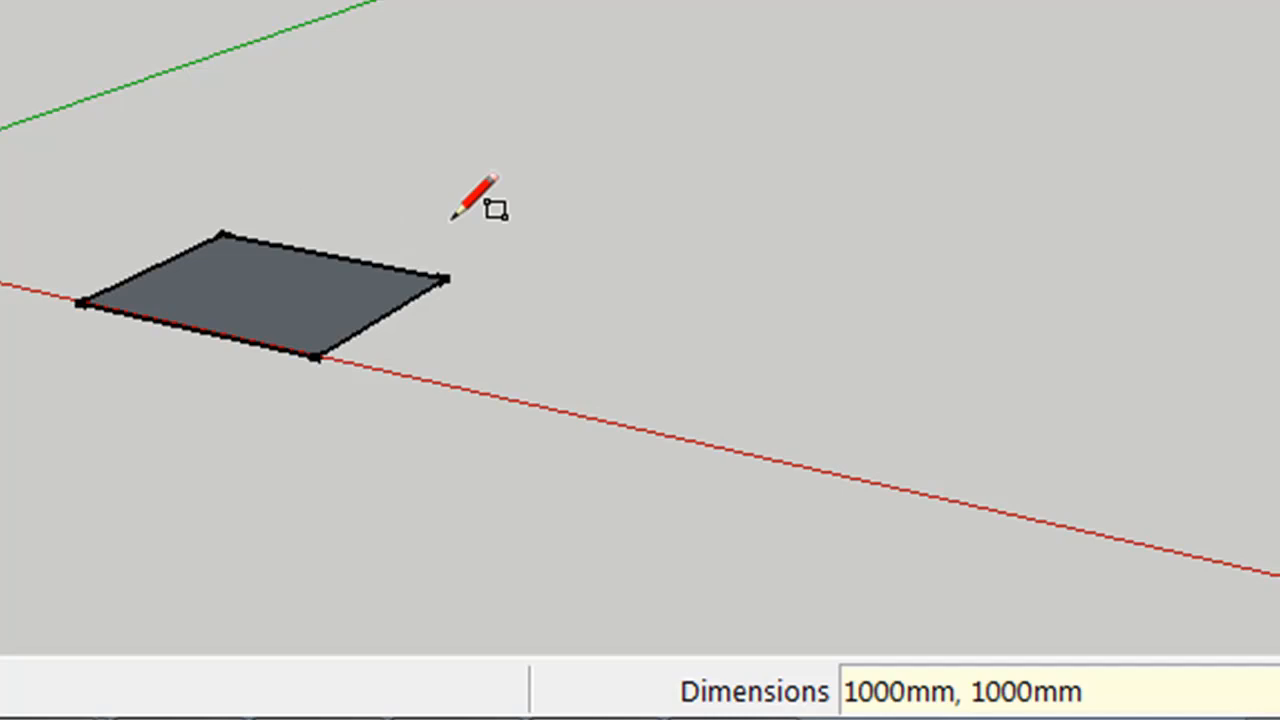
pyautogui.moveTo(280, 524)
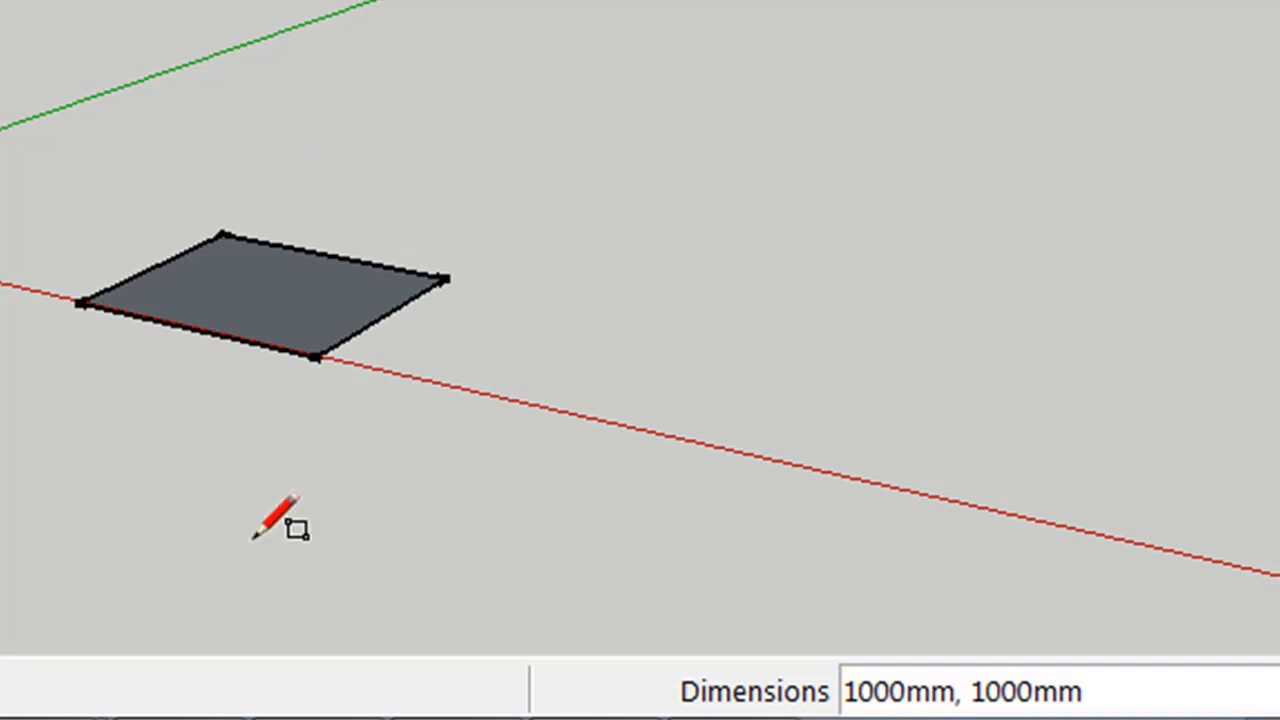
pyautogui.moveTo(244, 136)
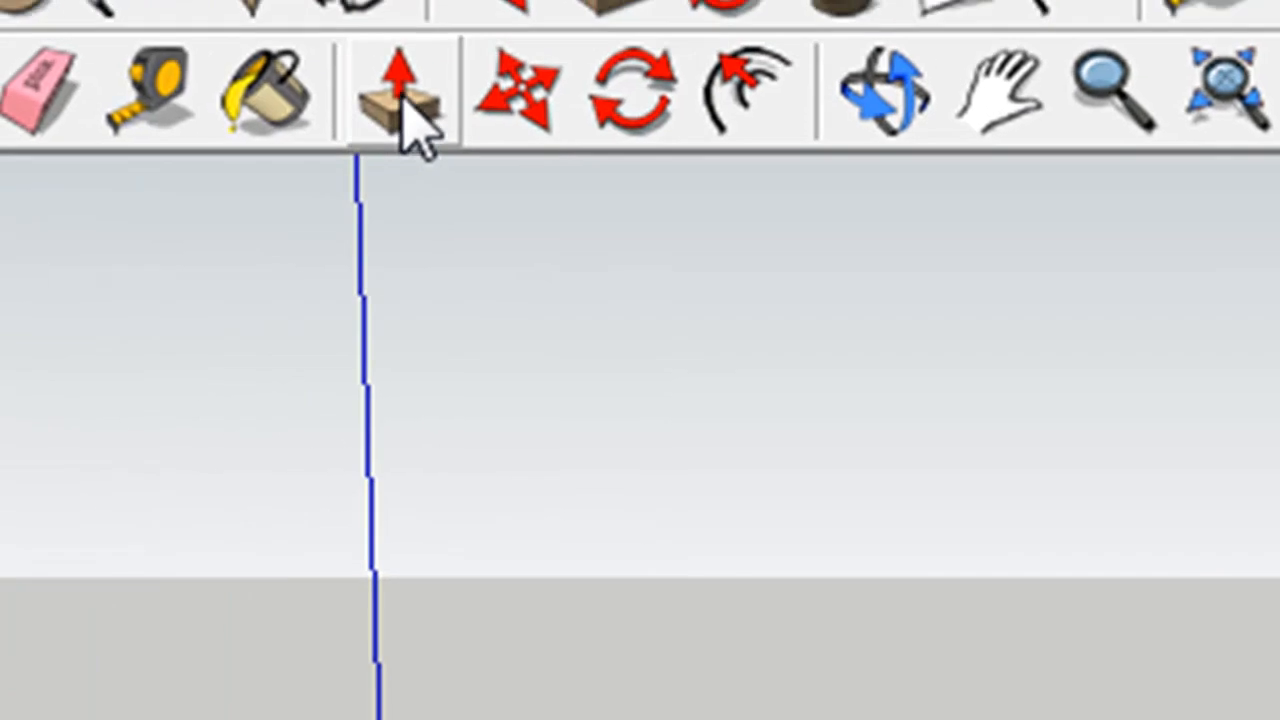
pyautogui.moveTo(400, 96)
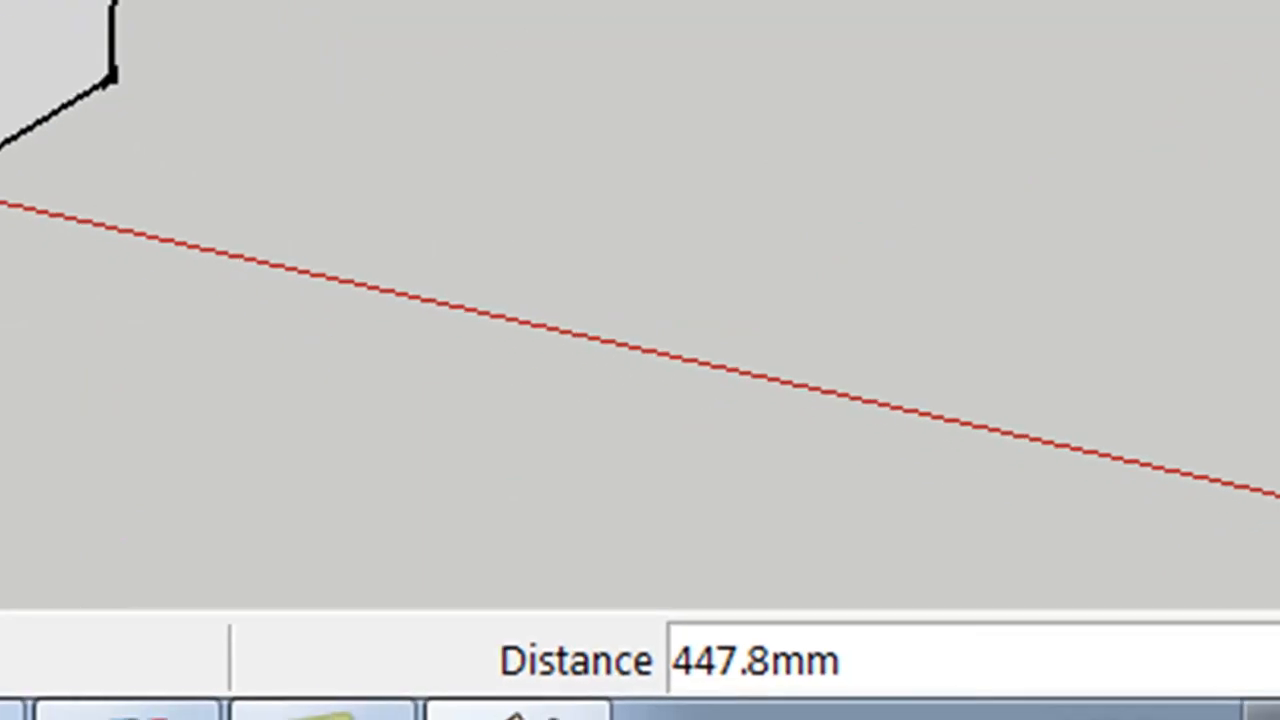
# Push/Pull the square face up 1000 mm to form a cube
pyautogui.write('1000')
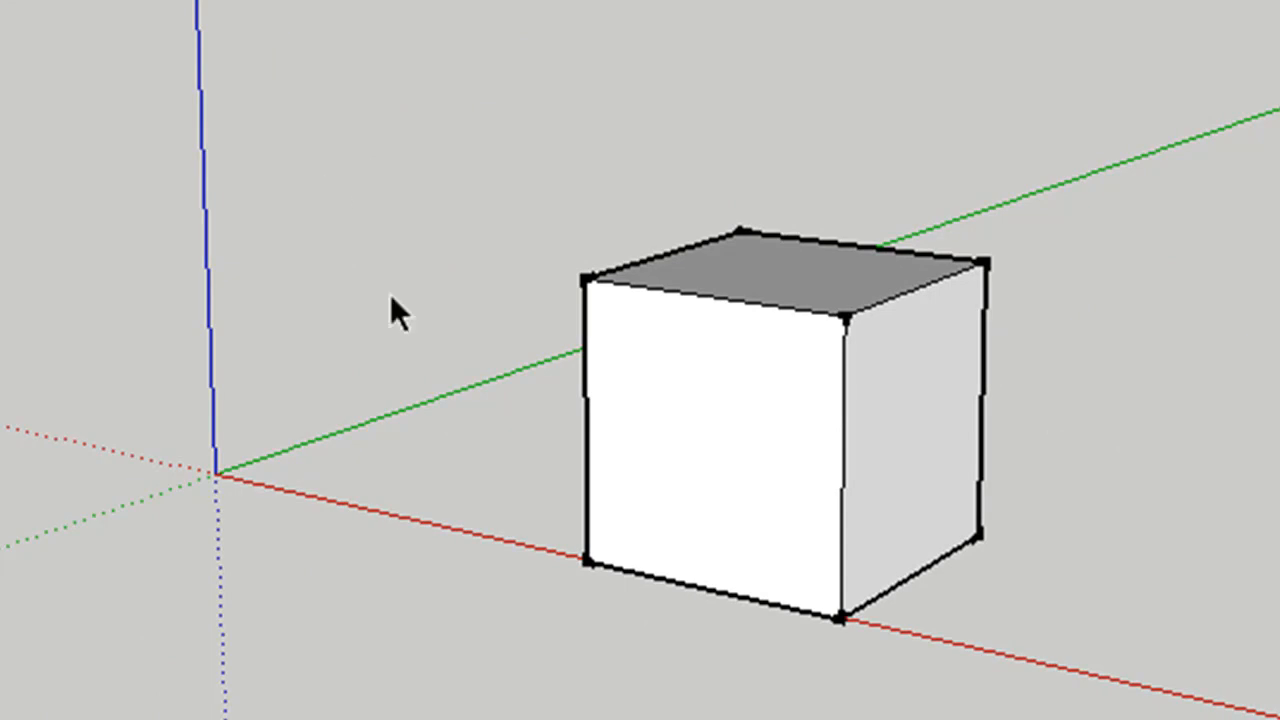
pyautogui.moveTo(1076, 498)
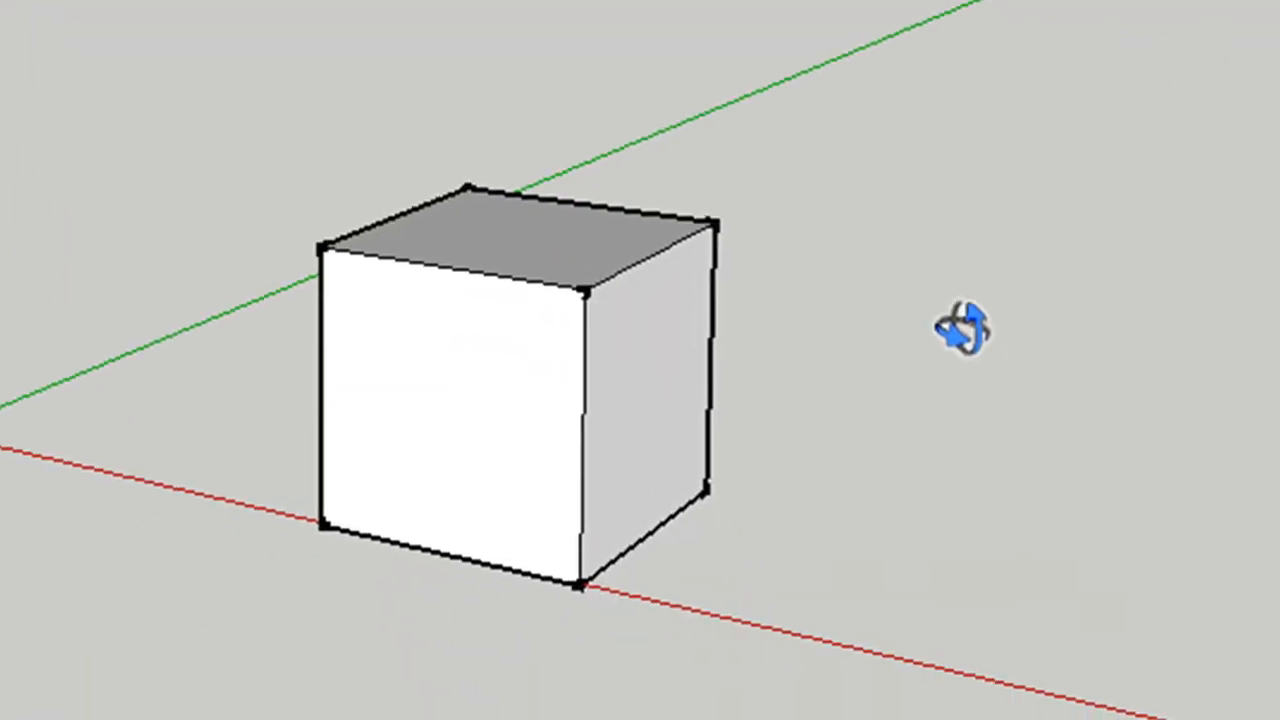
pyautogui.moveTo(960, 330); pyautogui.dragTo(960, 500)
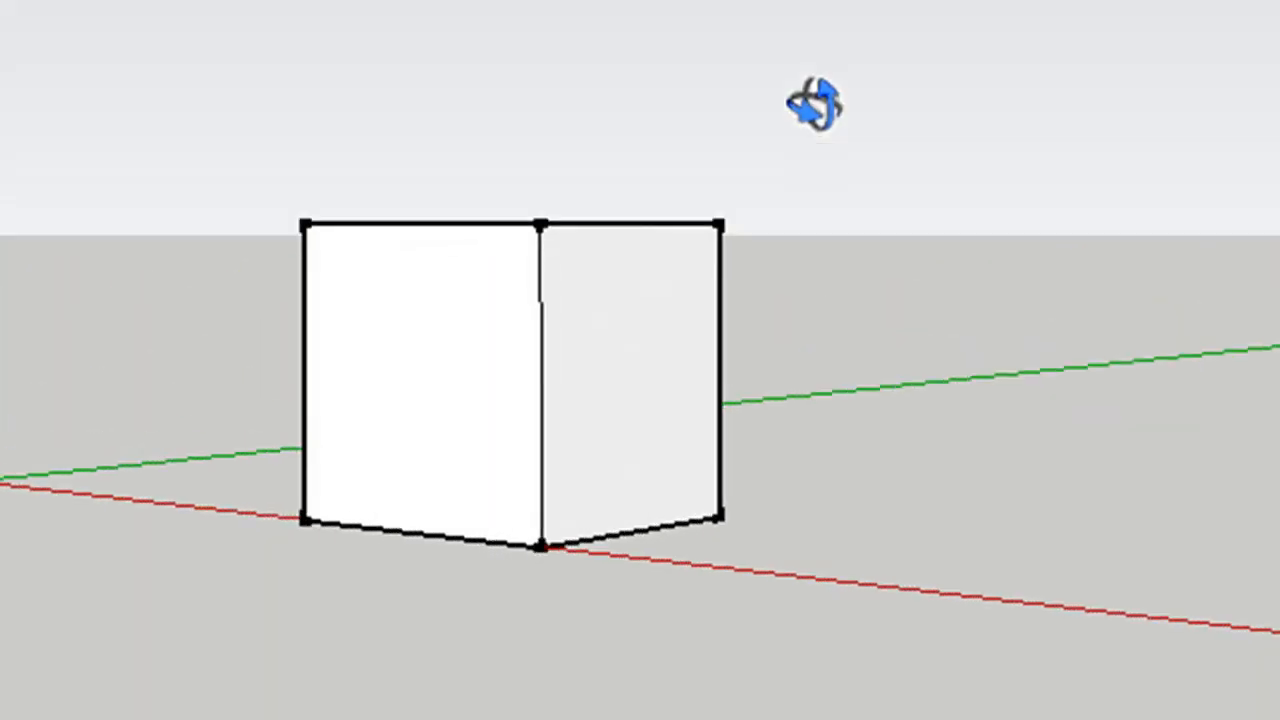
pyautogui.moveTo(816, 104); pyautogui.dragTo(940, 424)
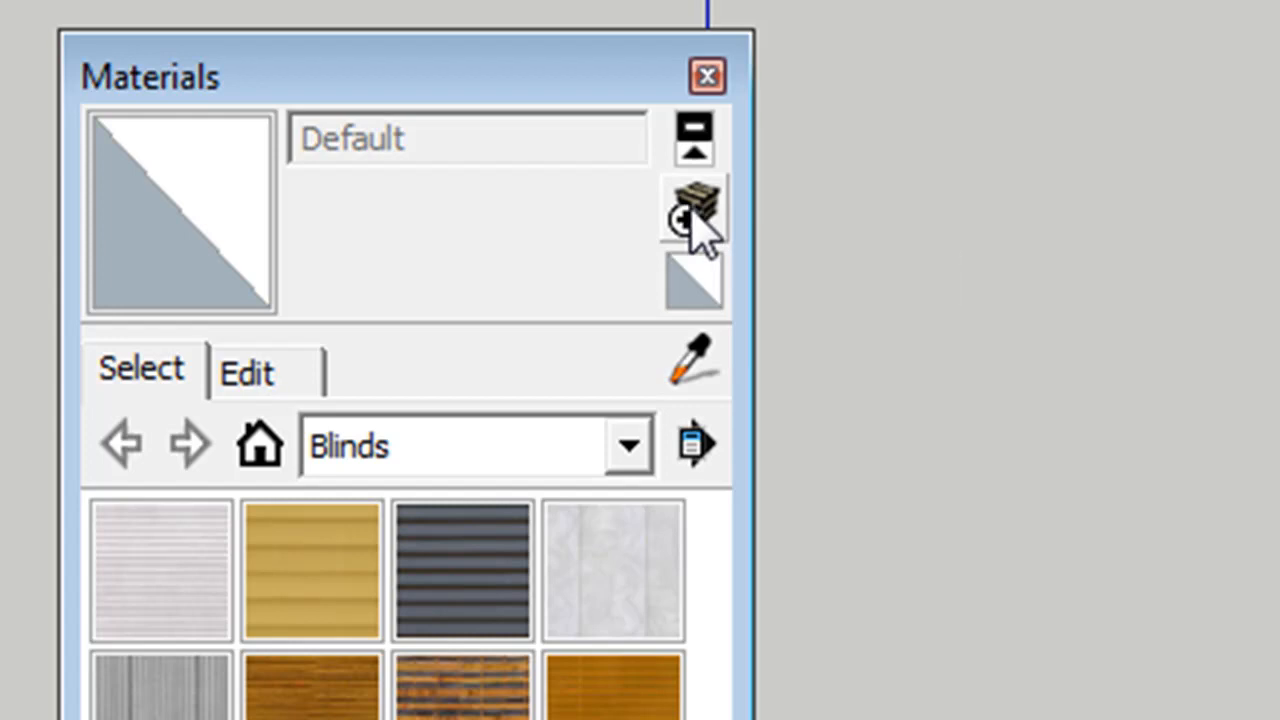
# Create a green material and paint the cube's front face with it
pyautogui.click(694, 206)
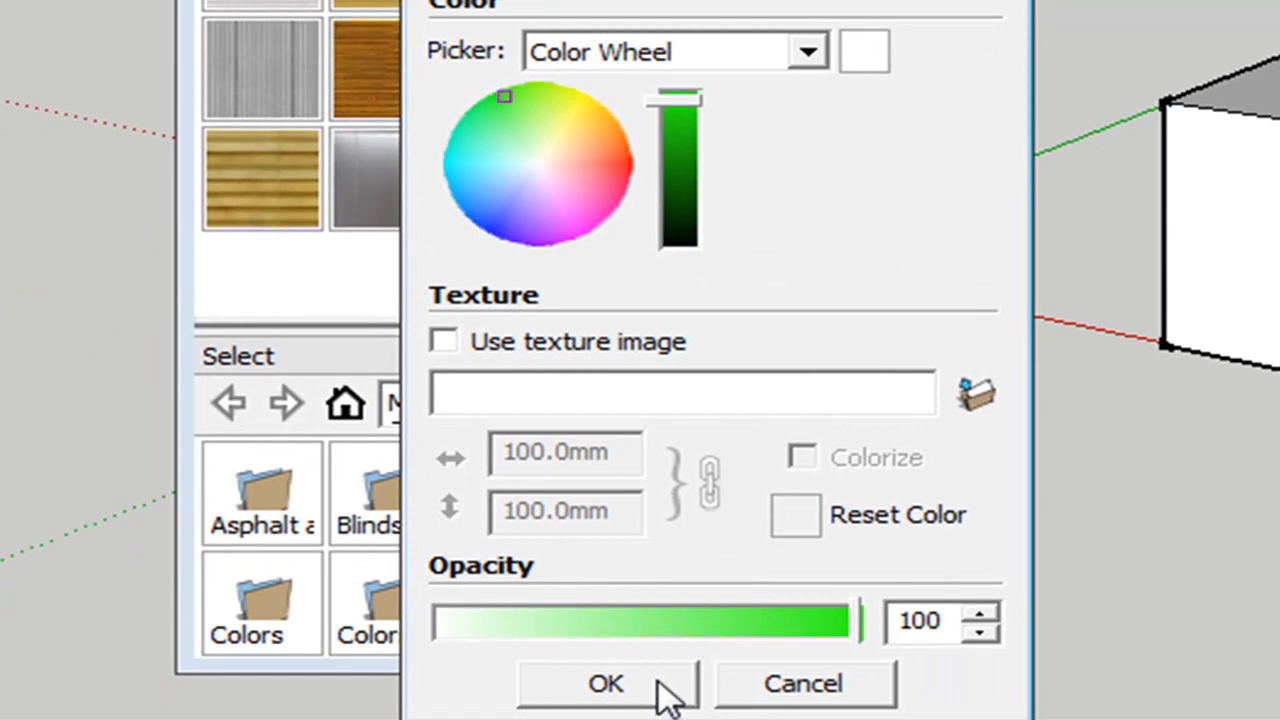
pyautogui.click(604, 684)
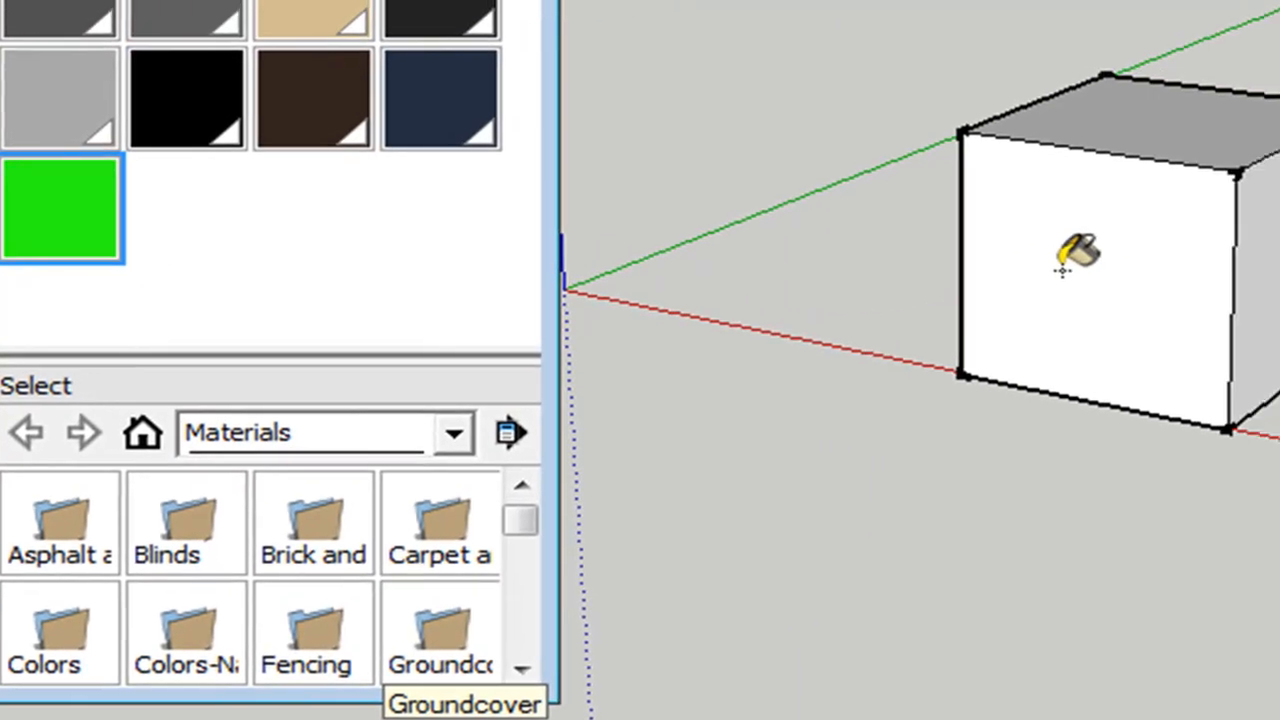
pyautogui.click(1078, 252)
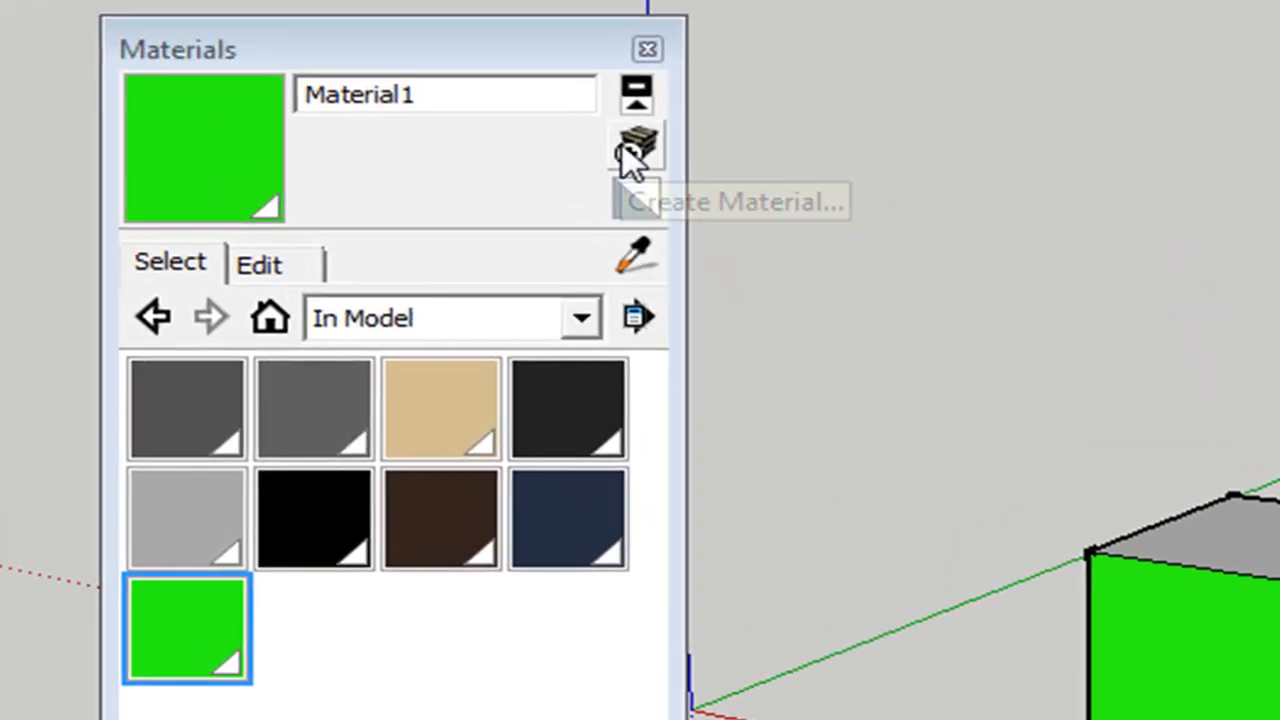
# Create a yellow material and begin a third material for the cube
pyautogui.click(636, 148)
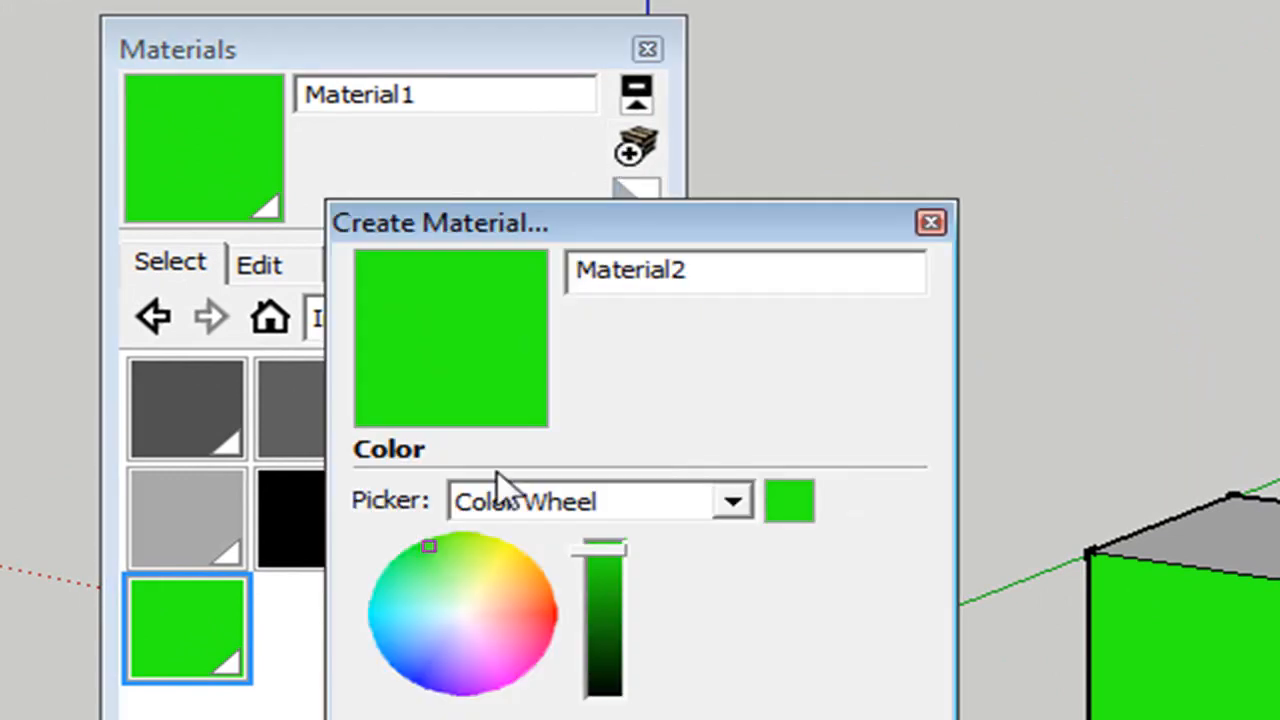
pyautogui.click(496, 550)
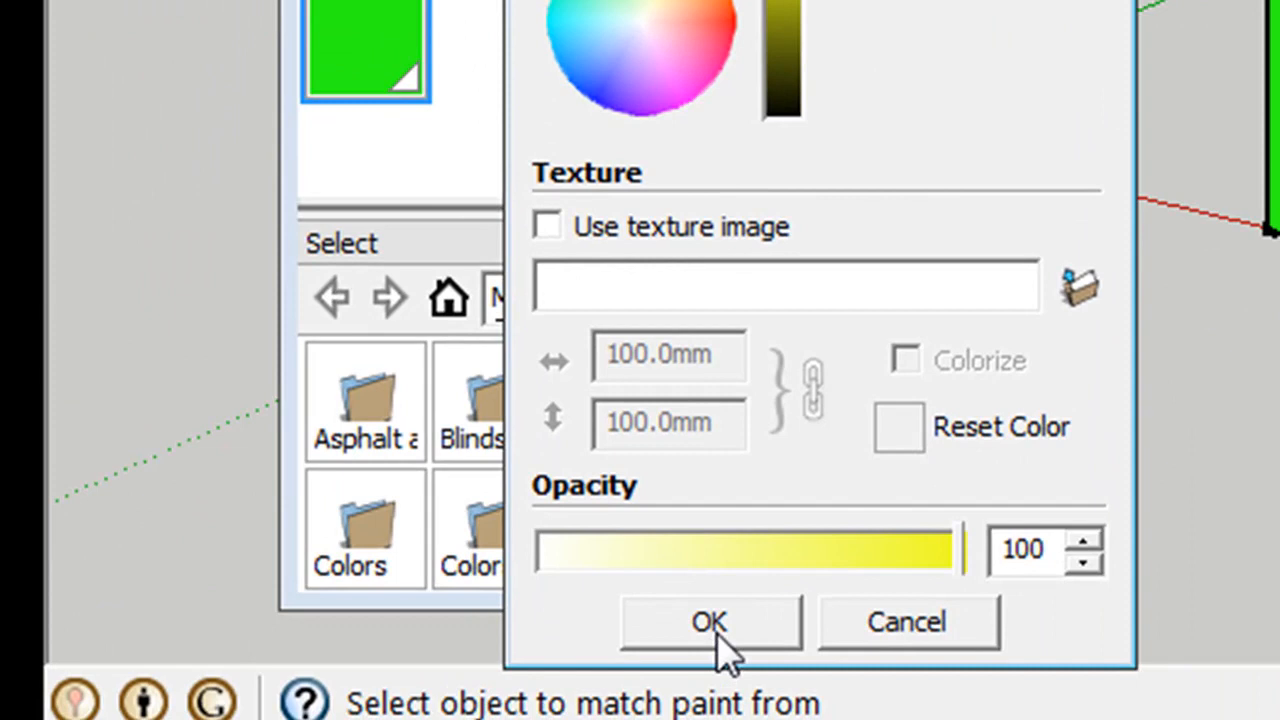
pyautogui.click(710, 622)
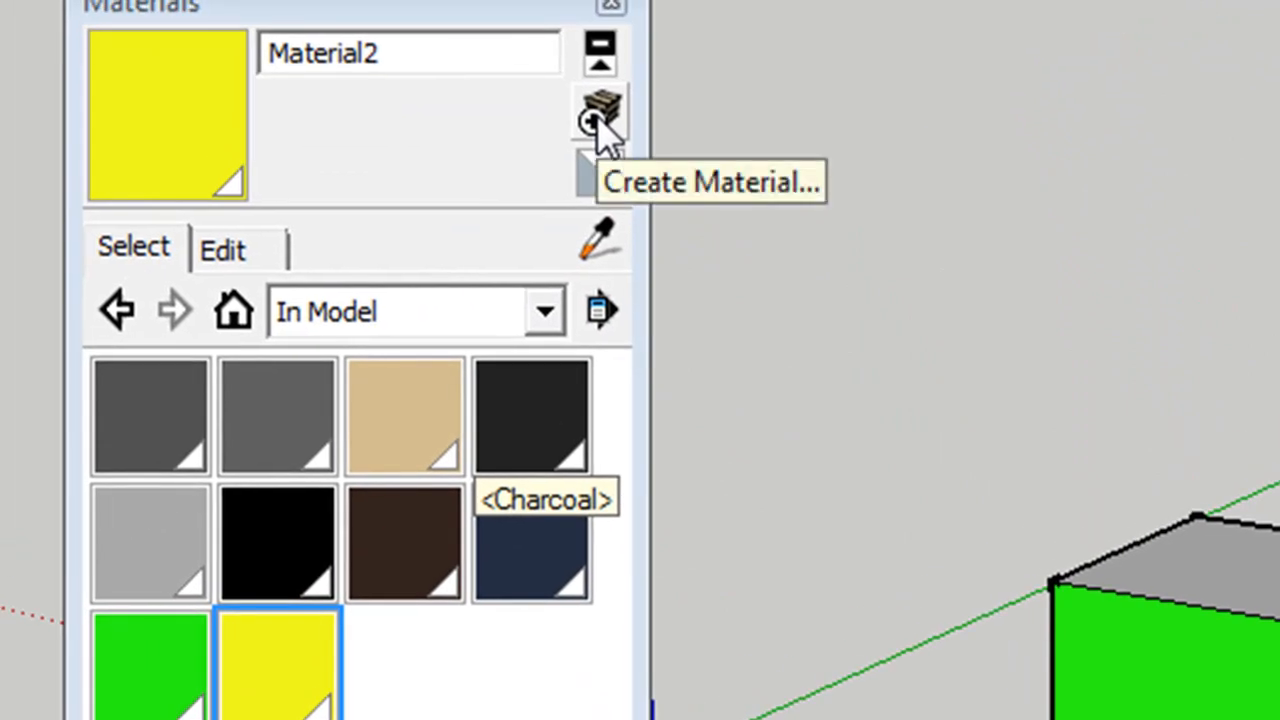
pyautogui.click(600, 108)
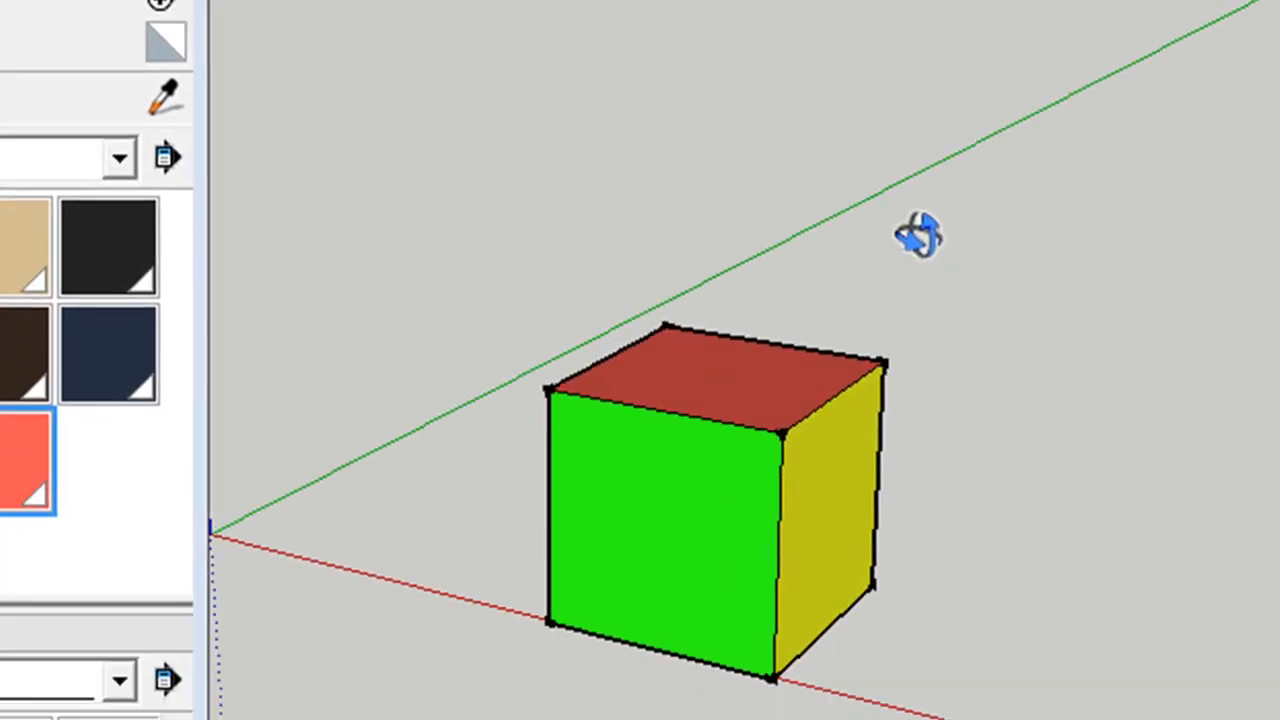
# Create a magenta material and paint the cube's right face with it
pyautogui.moveTo(916, 236); pyautogui.dragTo(700, 450)
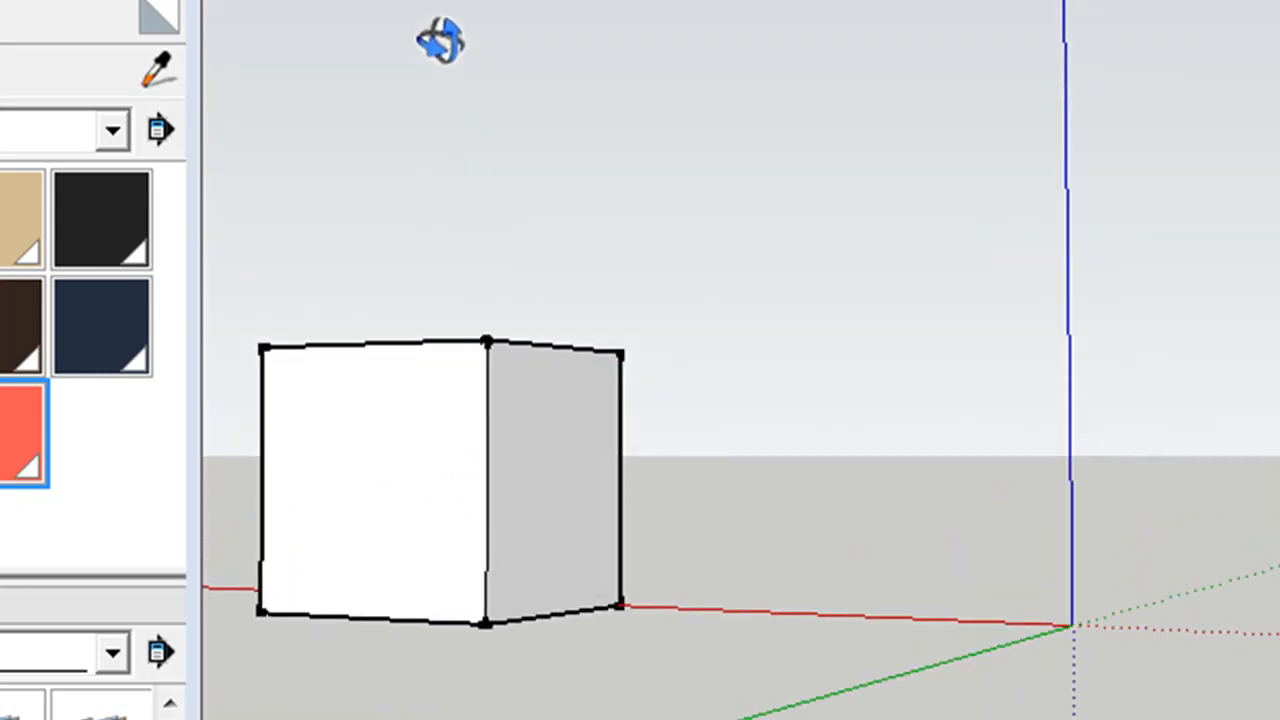
pyautogui.moveTo(440, 40); pyautogui.dragTo(564, 400)
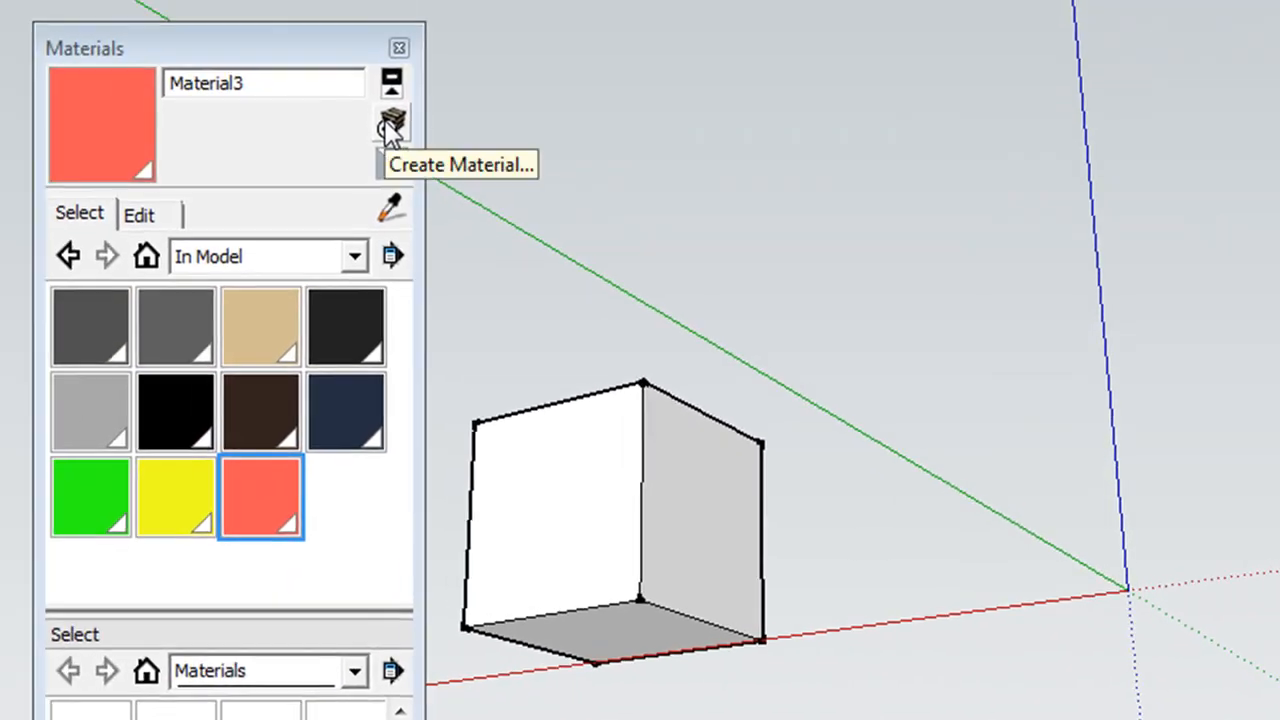
pyautogui.click(392, 120)
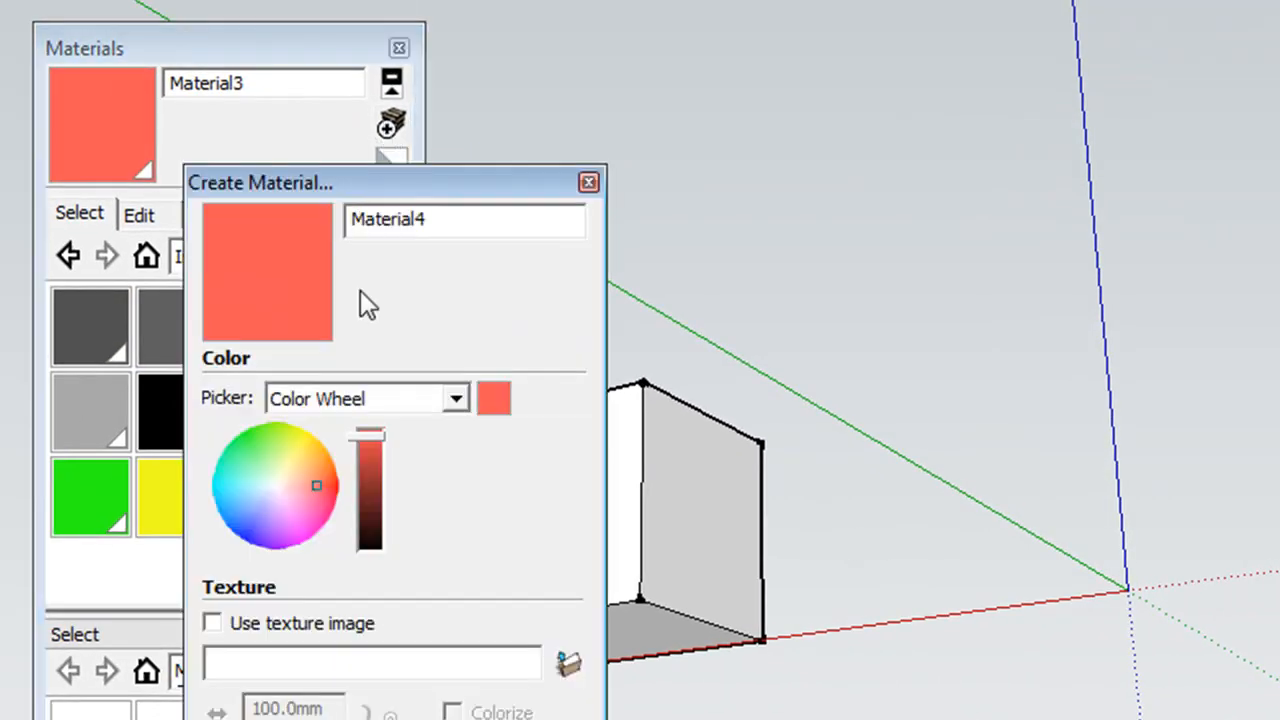
pyautogui.click(264, 412)
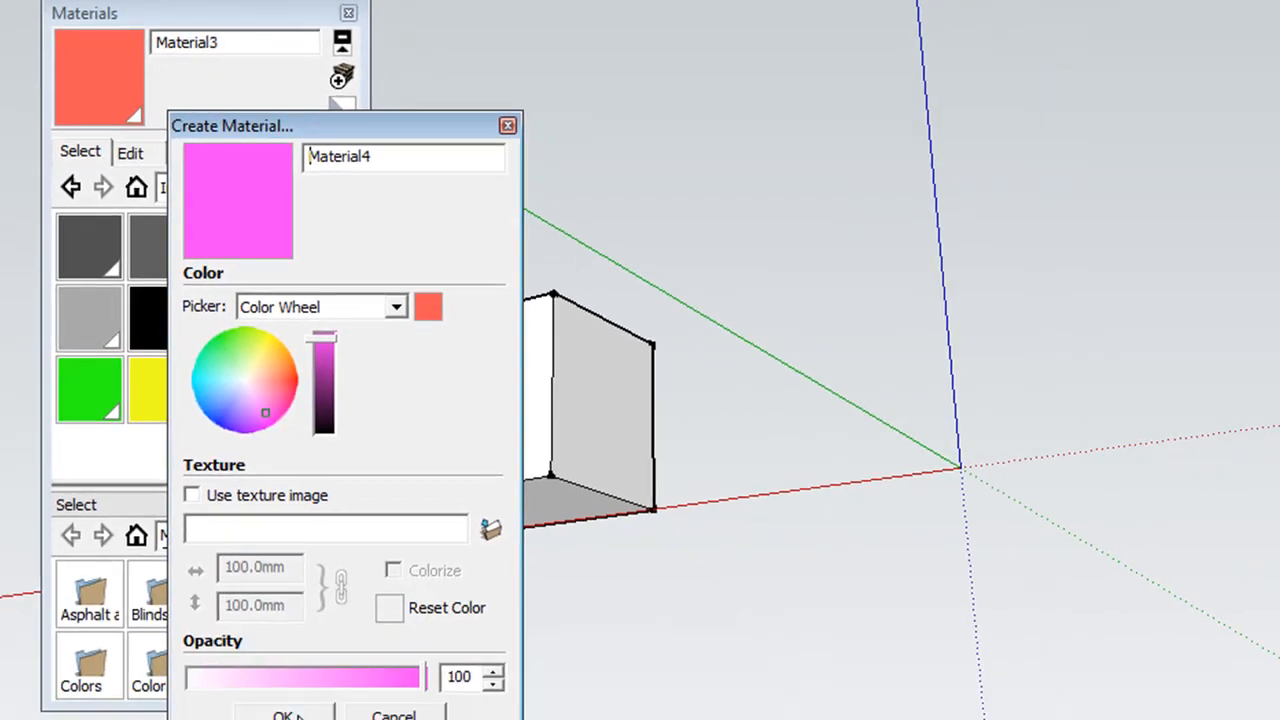
pyautogui.click(284, 714)
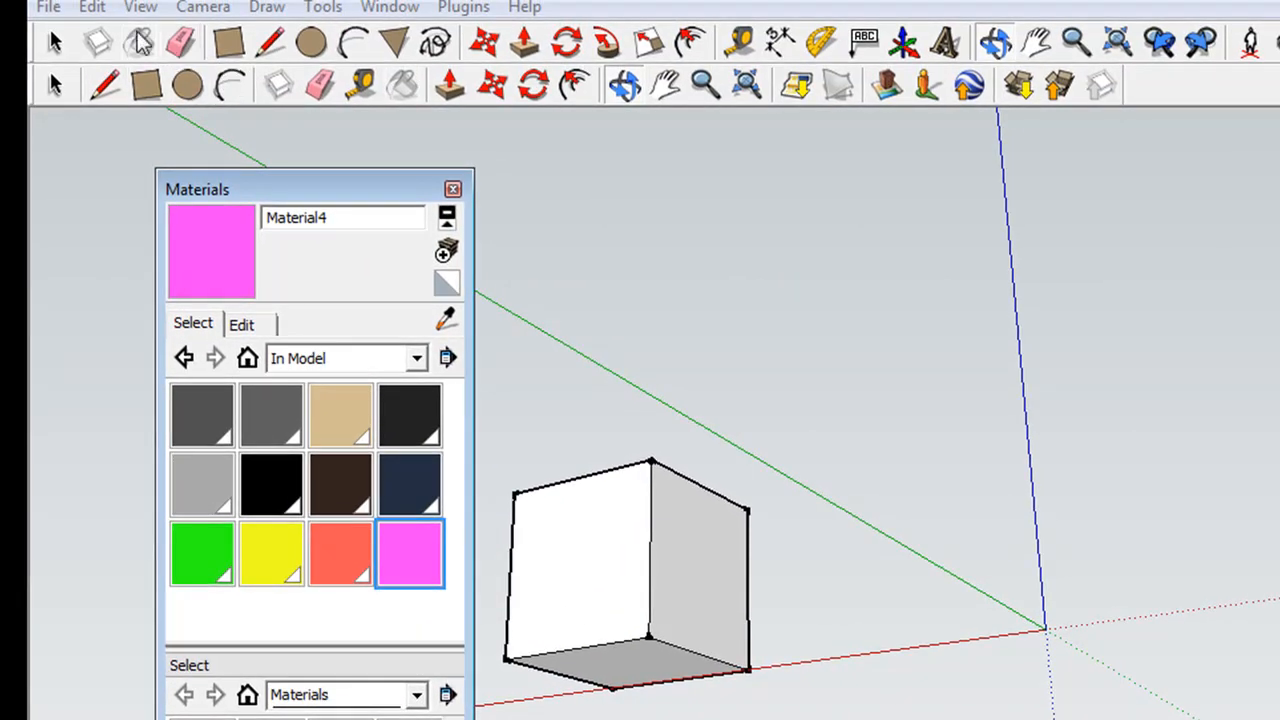
pyautogui.click(696, 568)
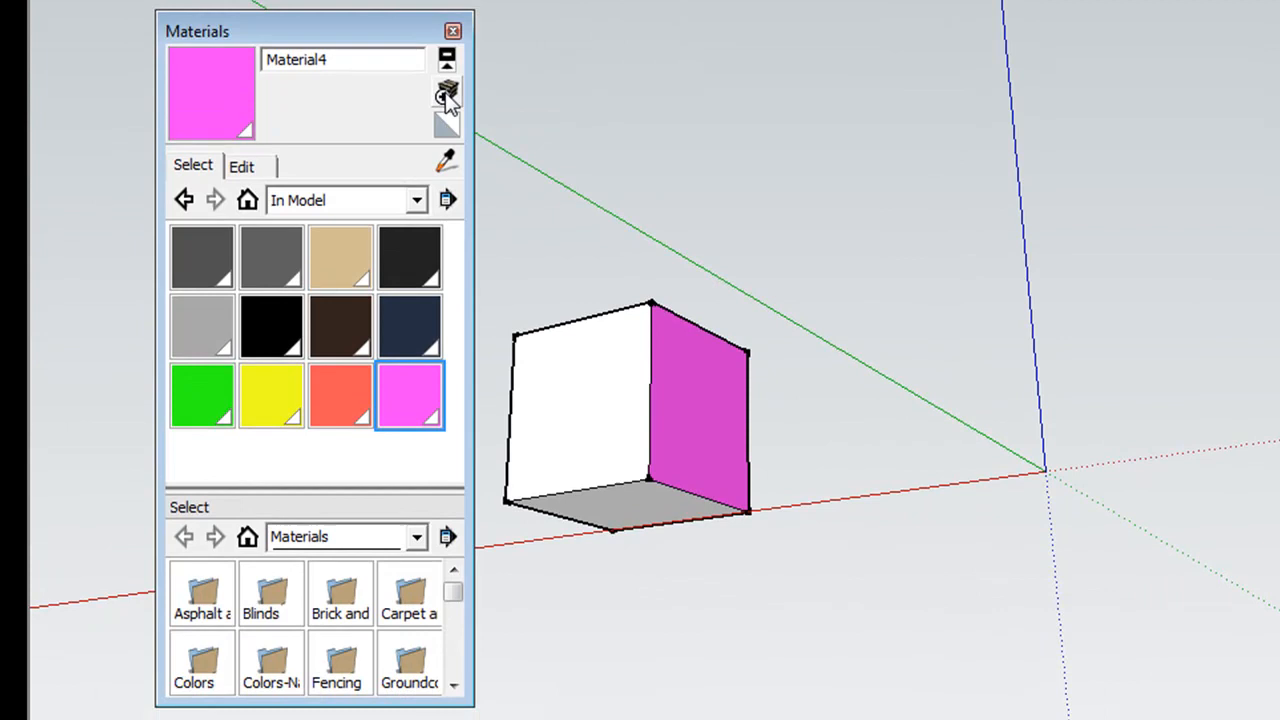
# Create a blue material and paint the cube's front face with it
pyautogui.click(446, 92)
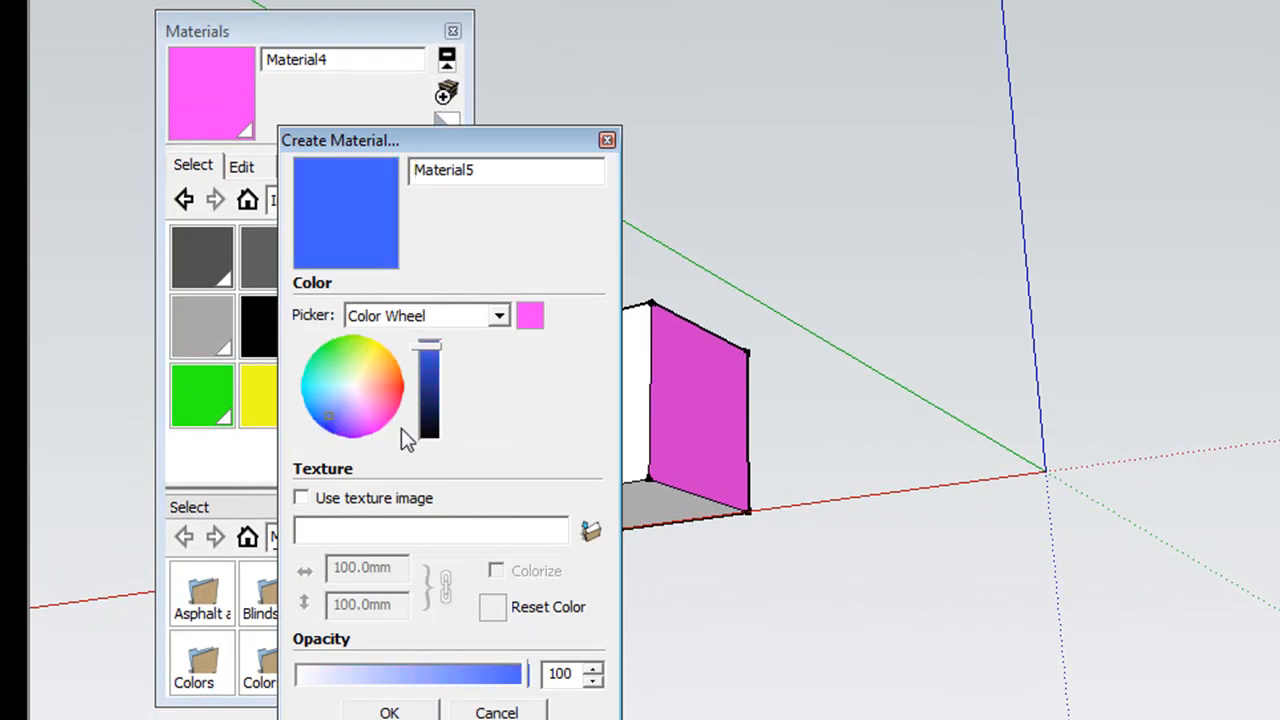
pyautogui.click(388, 712)
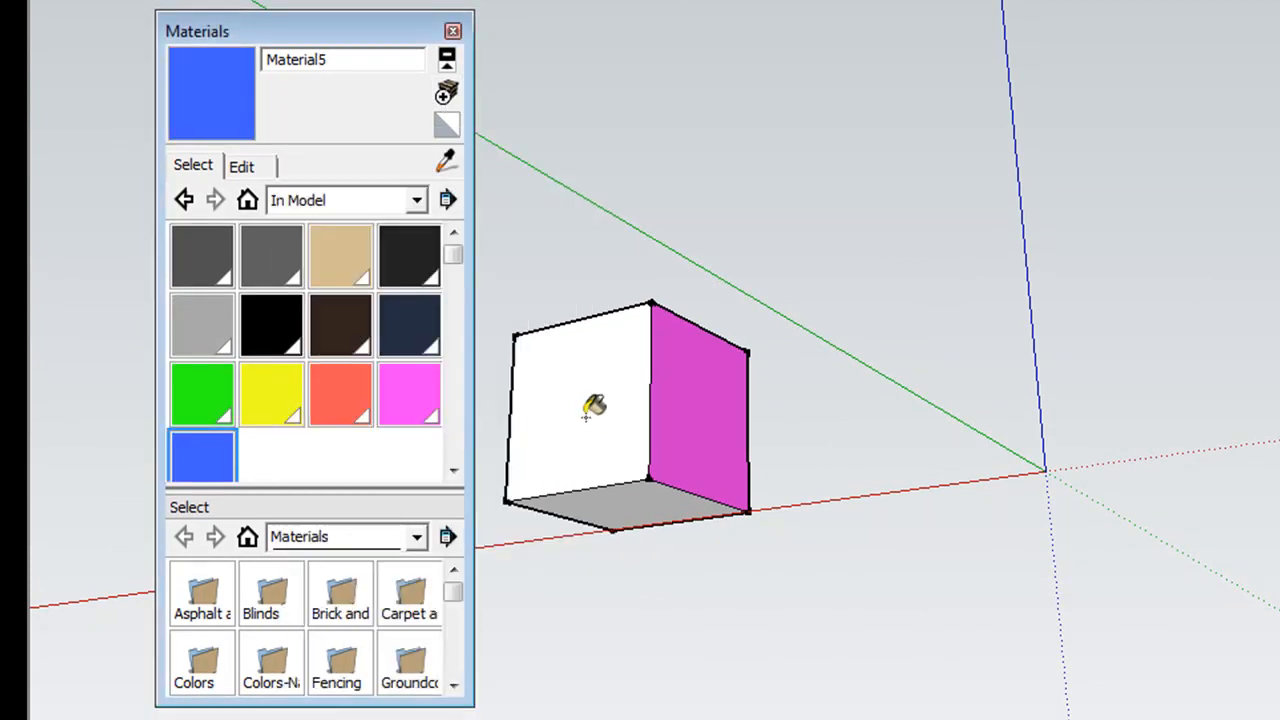
pyautogui.click(588, 404)
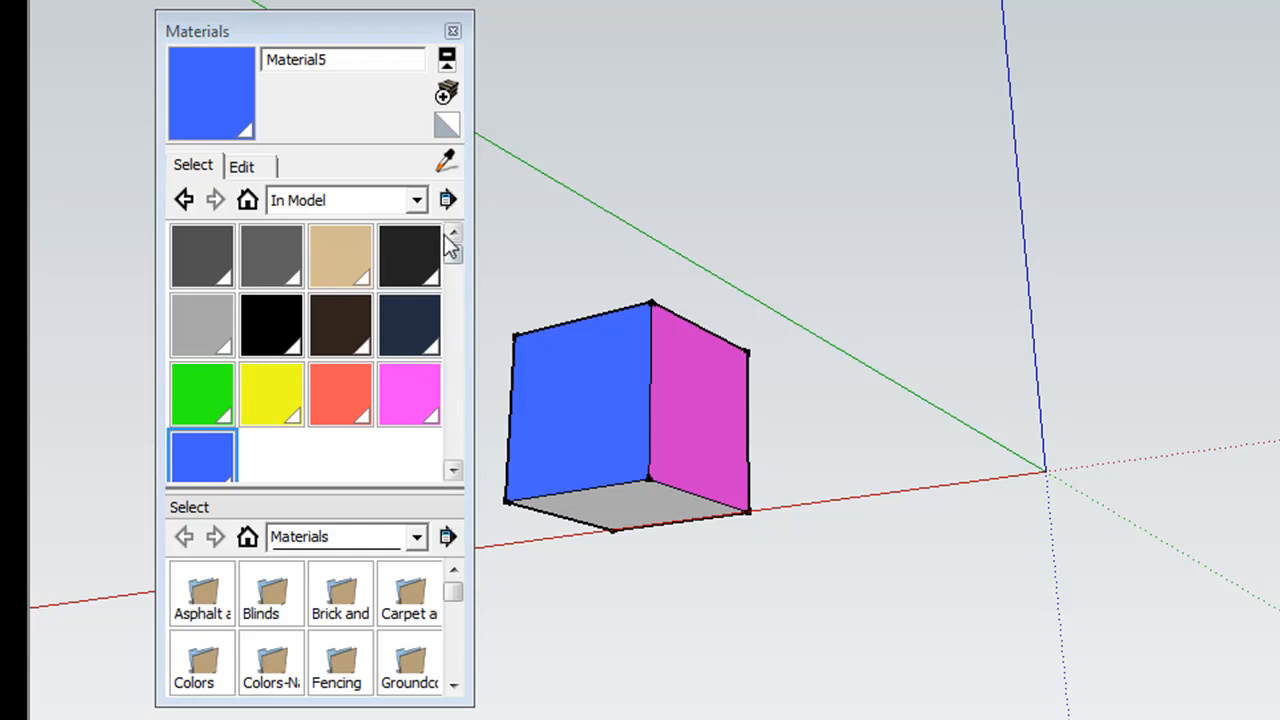
# Create a cyan material and paint the cube's bottom face with it
pyautogui.click(446, 92)
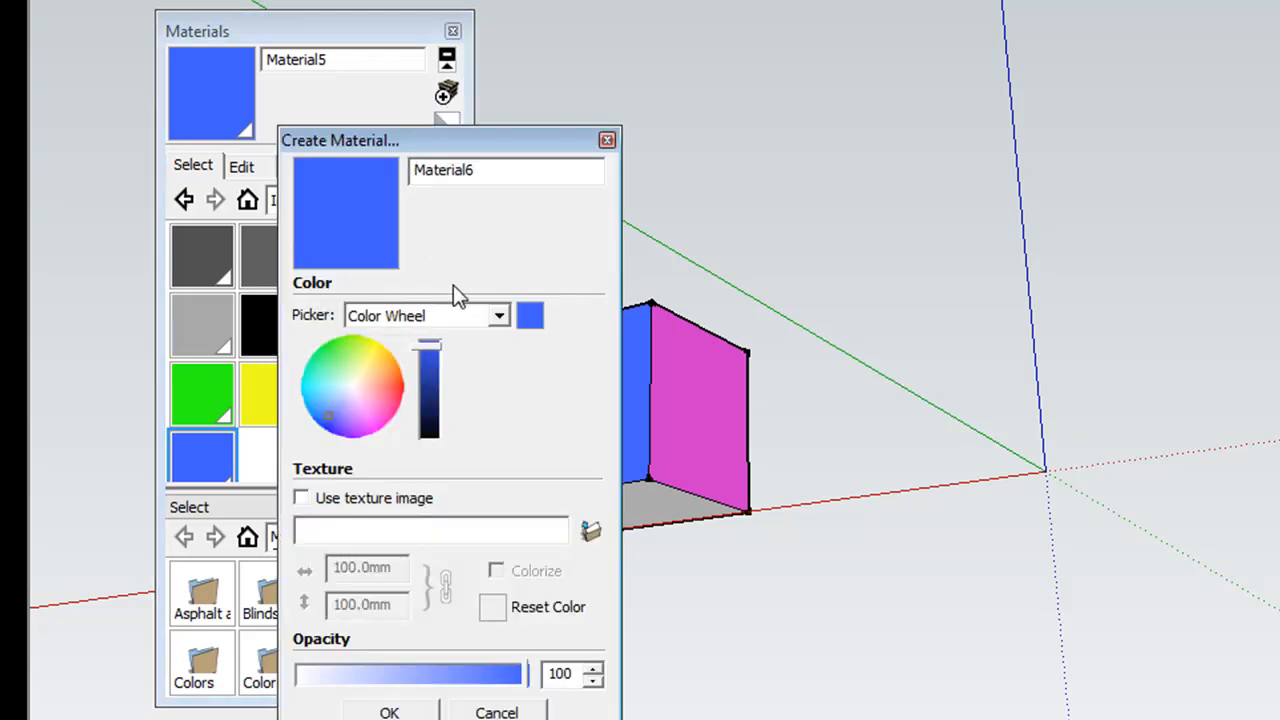
pyautogui.moveTo(318, 396)
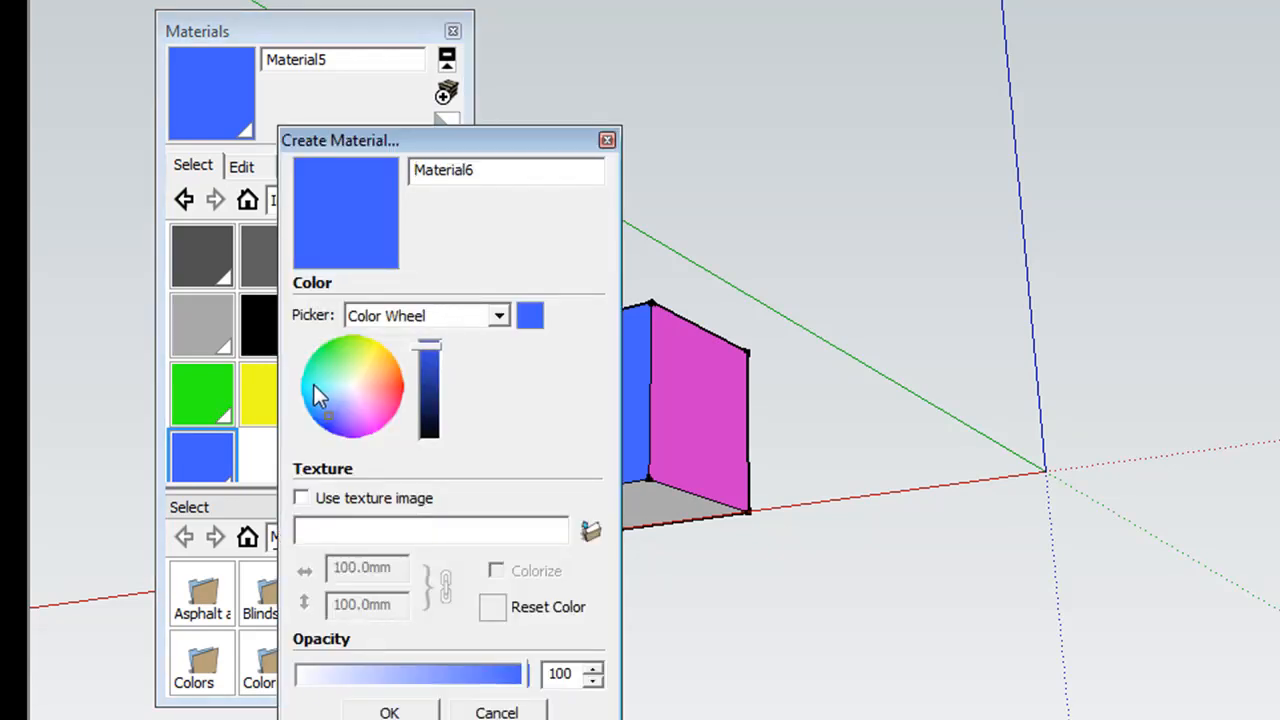
pyautogui.moveTo(318, 398)
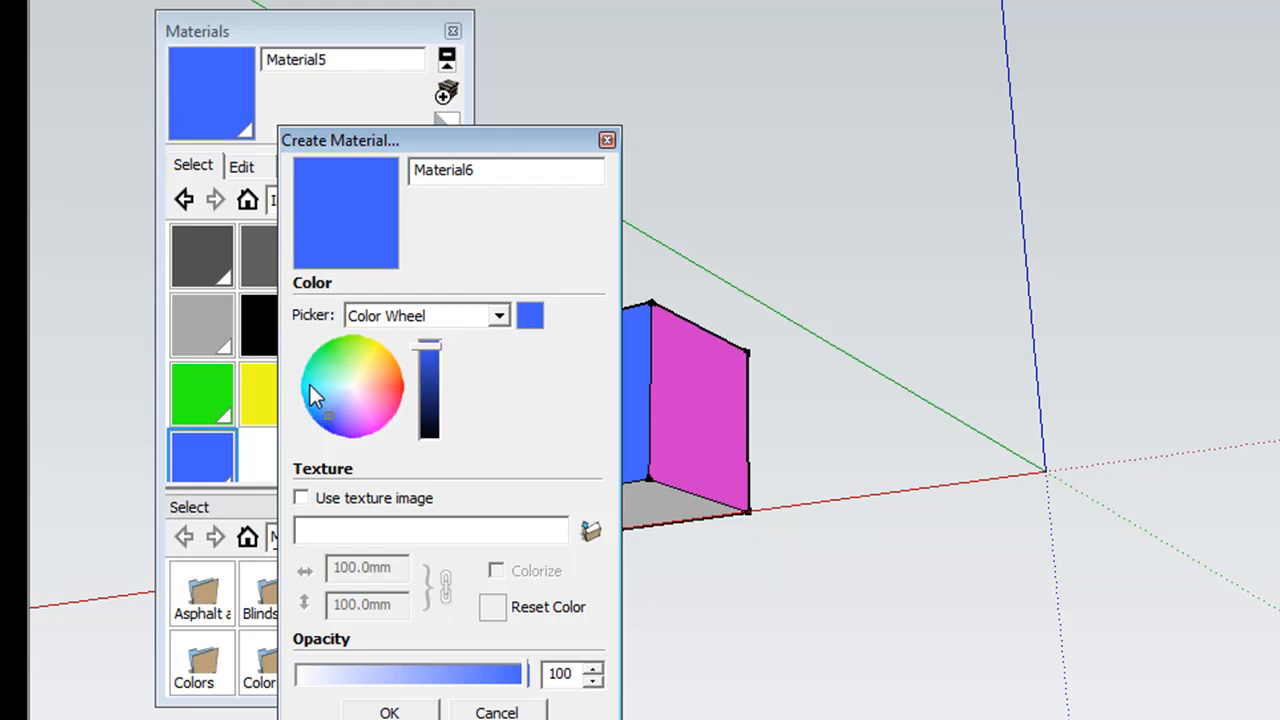
pyautogui.click(310, 384)
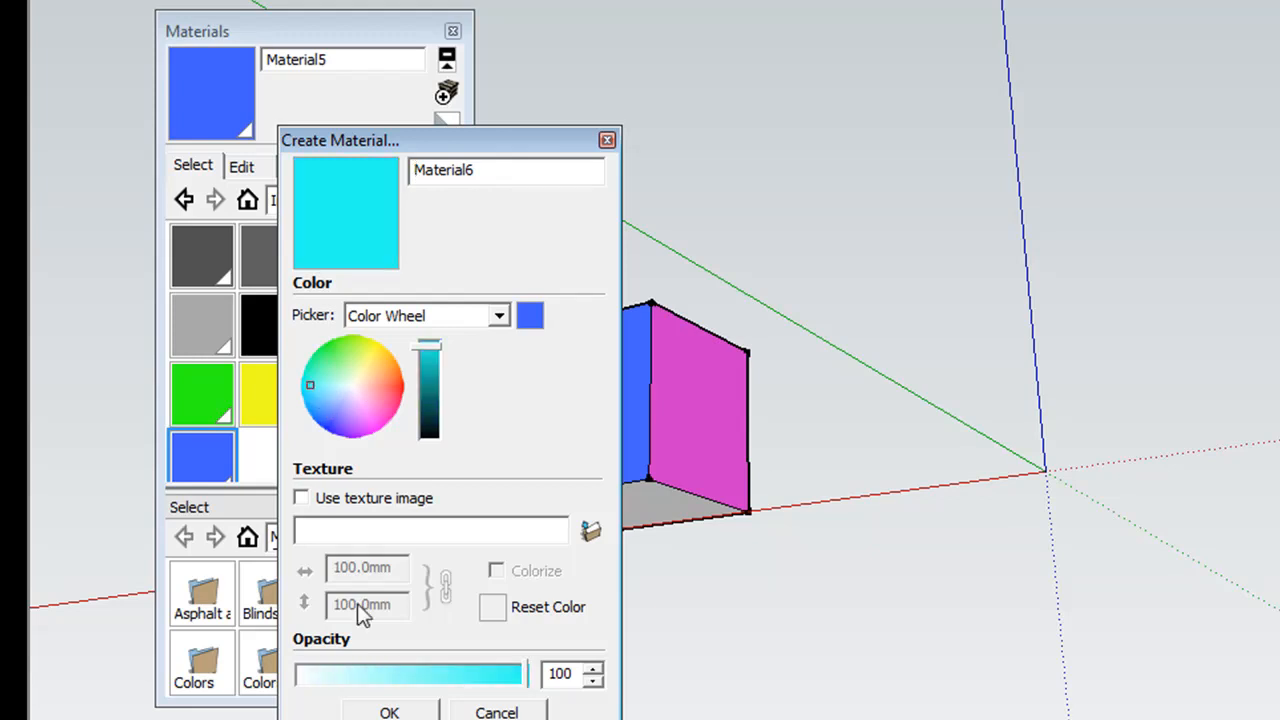
pyautogui.click(388, 712)
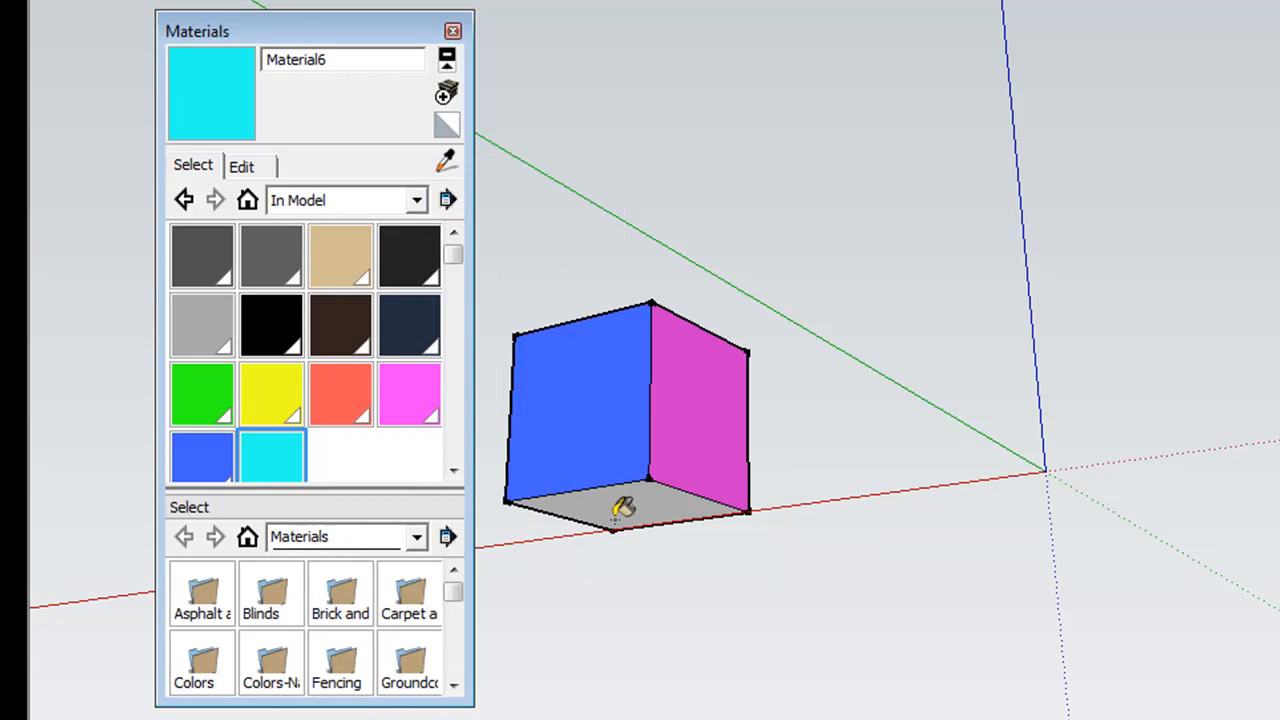
pyautogui.click(624, 508)
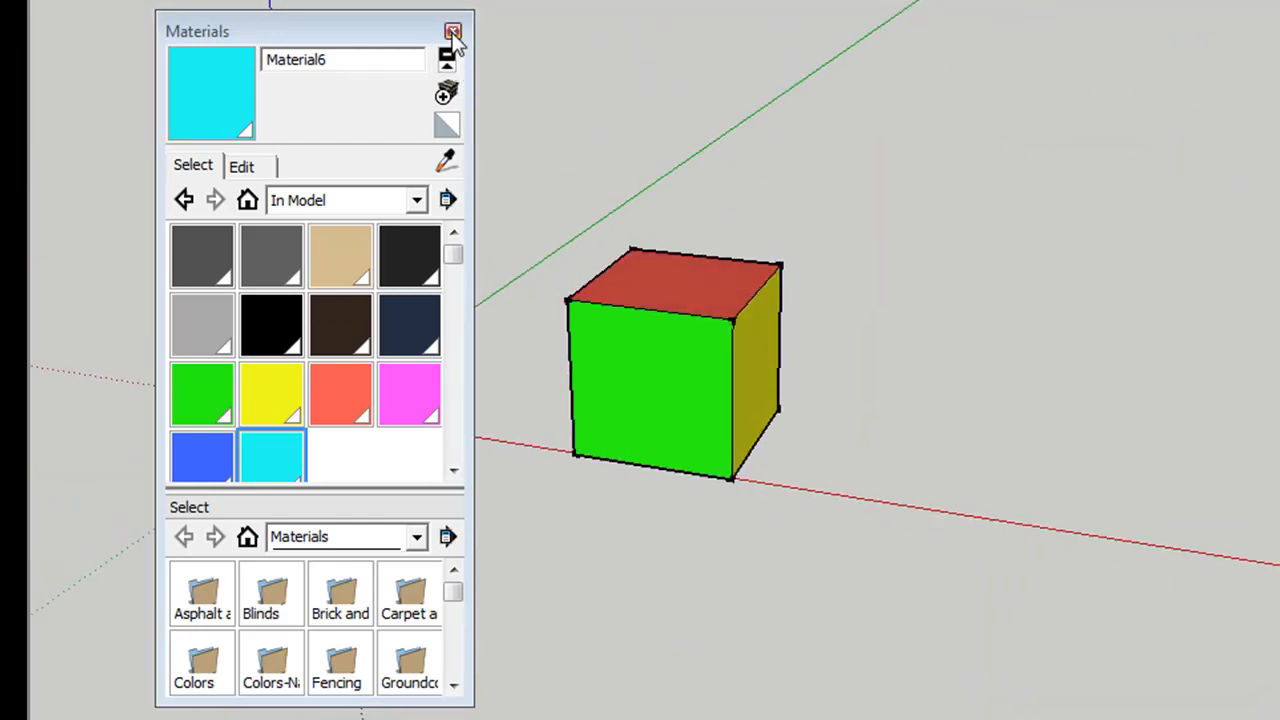
# Close the Materials window, leaving only the coloured cube in view
pyautogui.click(452, 32)
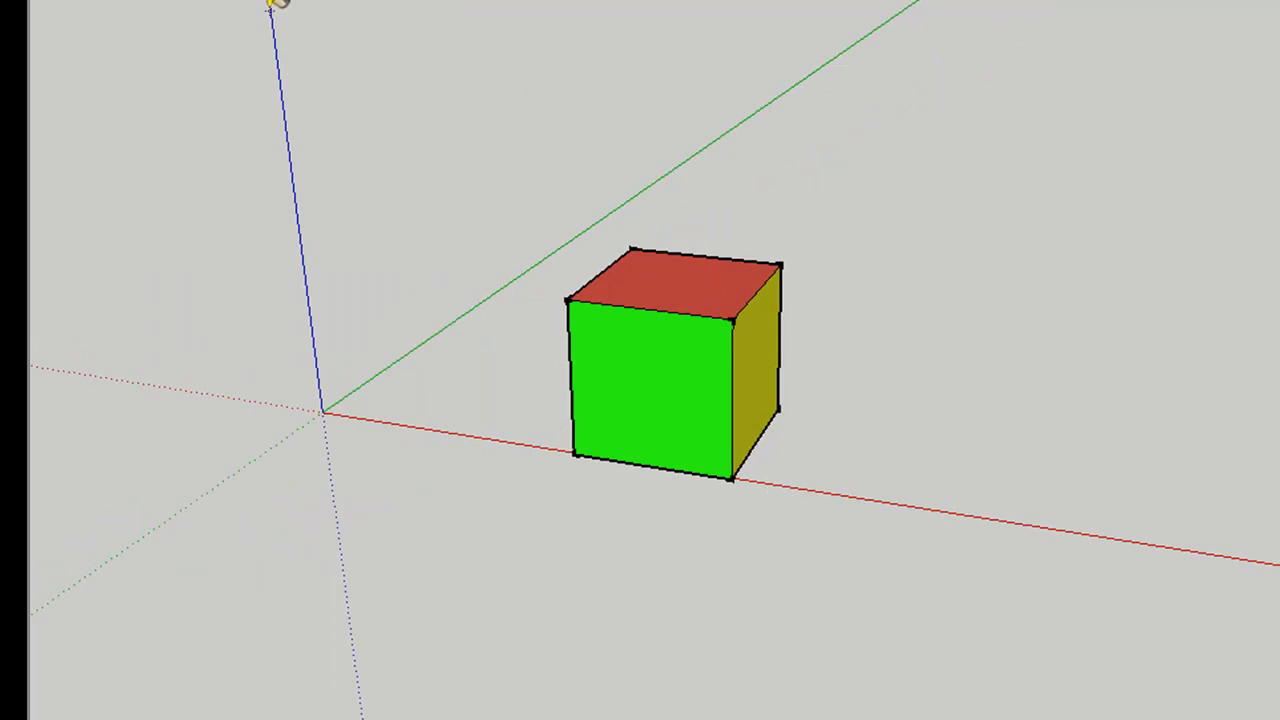
pyautogui.moveTo(570, 396)
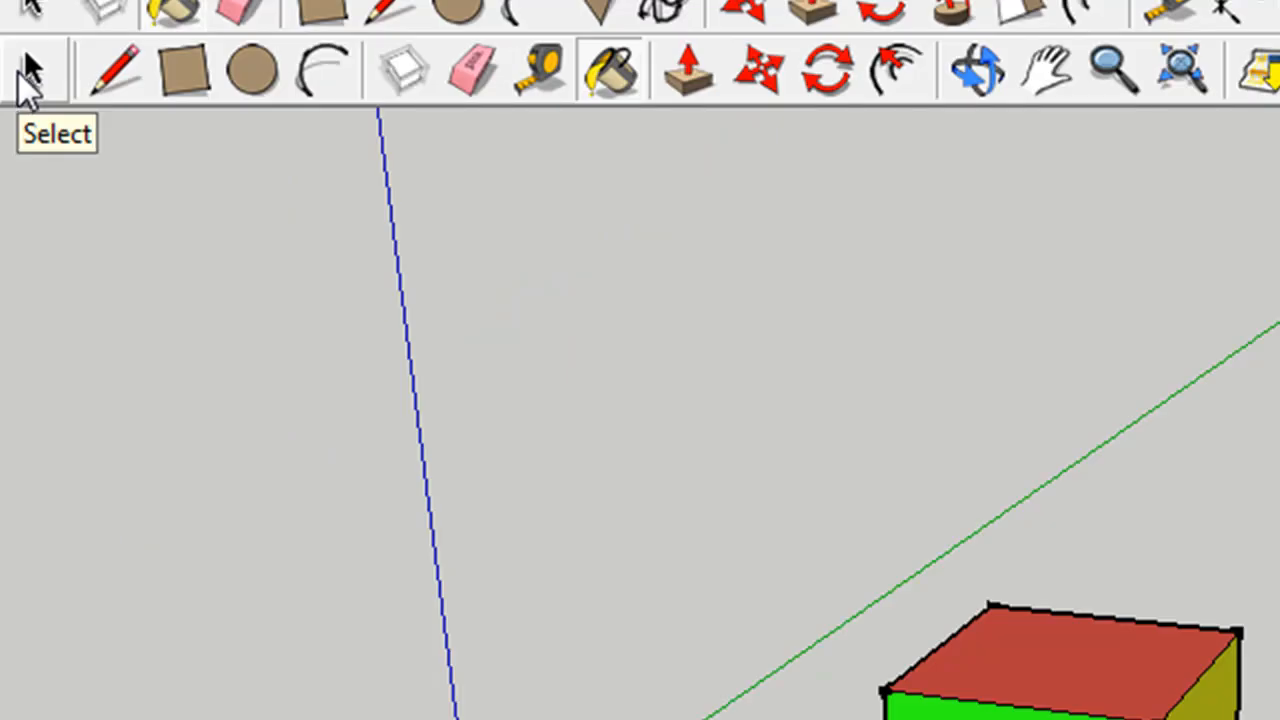
pyautogui.moveTo(30, 84)
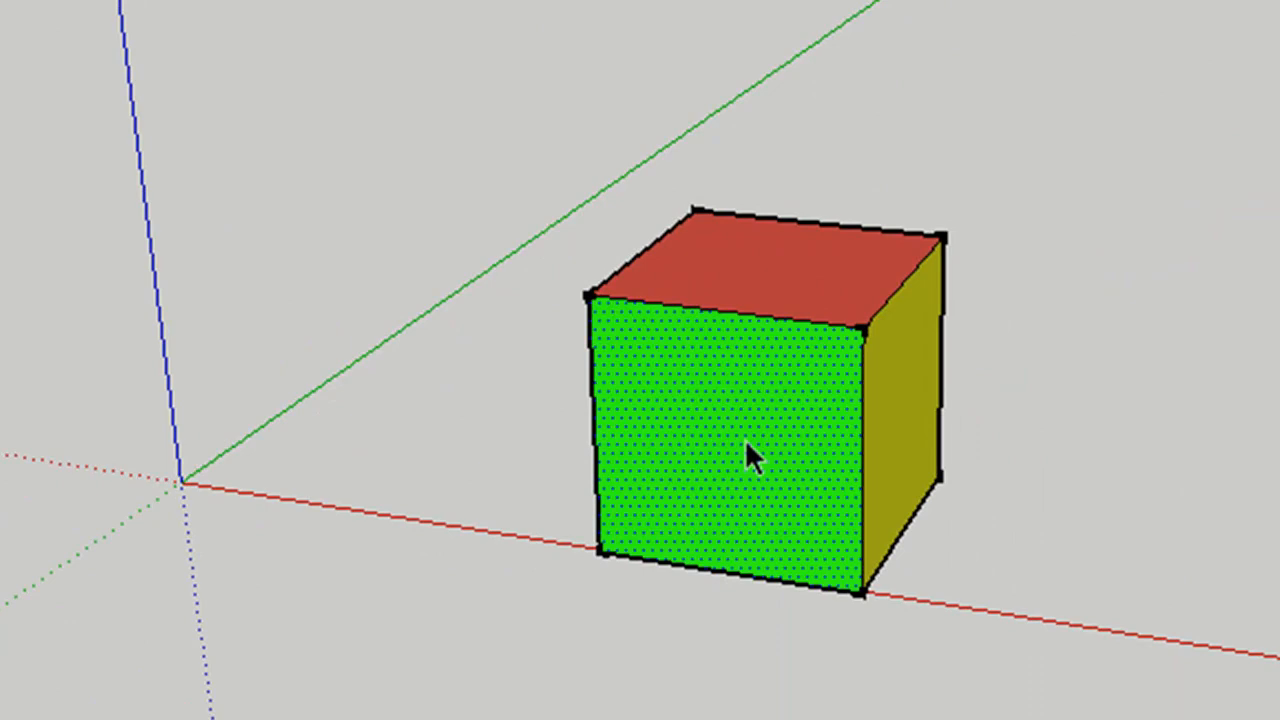
pyautogui.moveTo(584, 476)
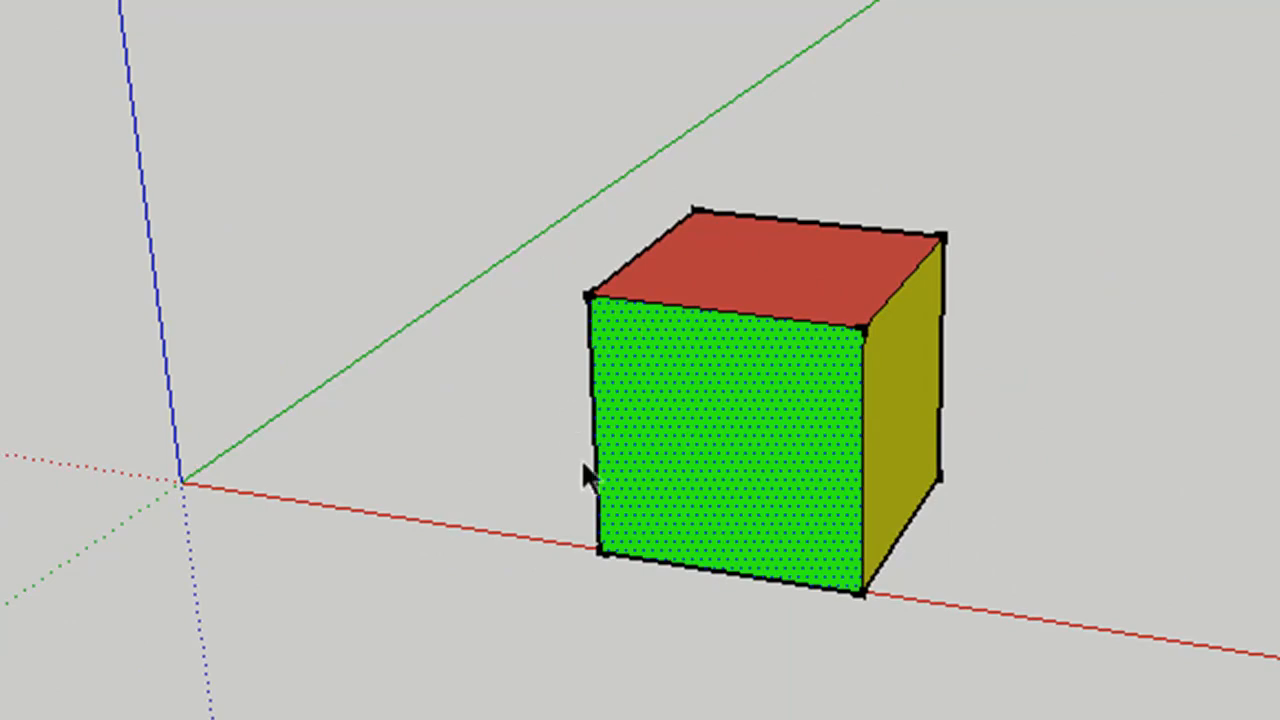
pyautogui.moveTo(520, 176)
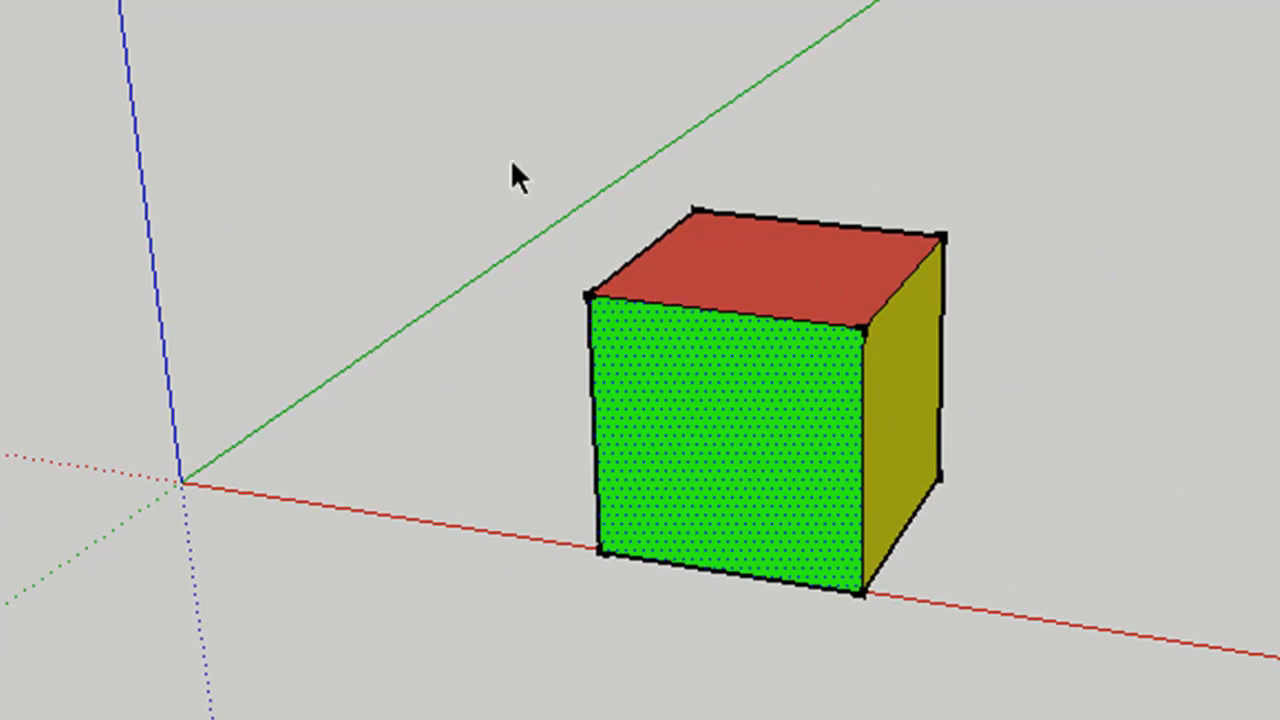
pyautogui.moveTo(950, 710)
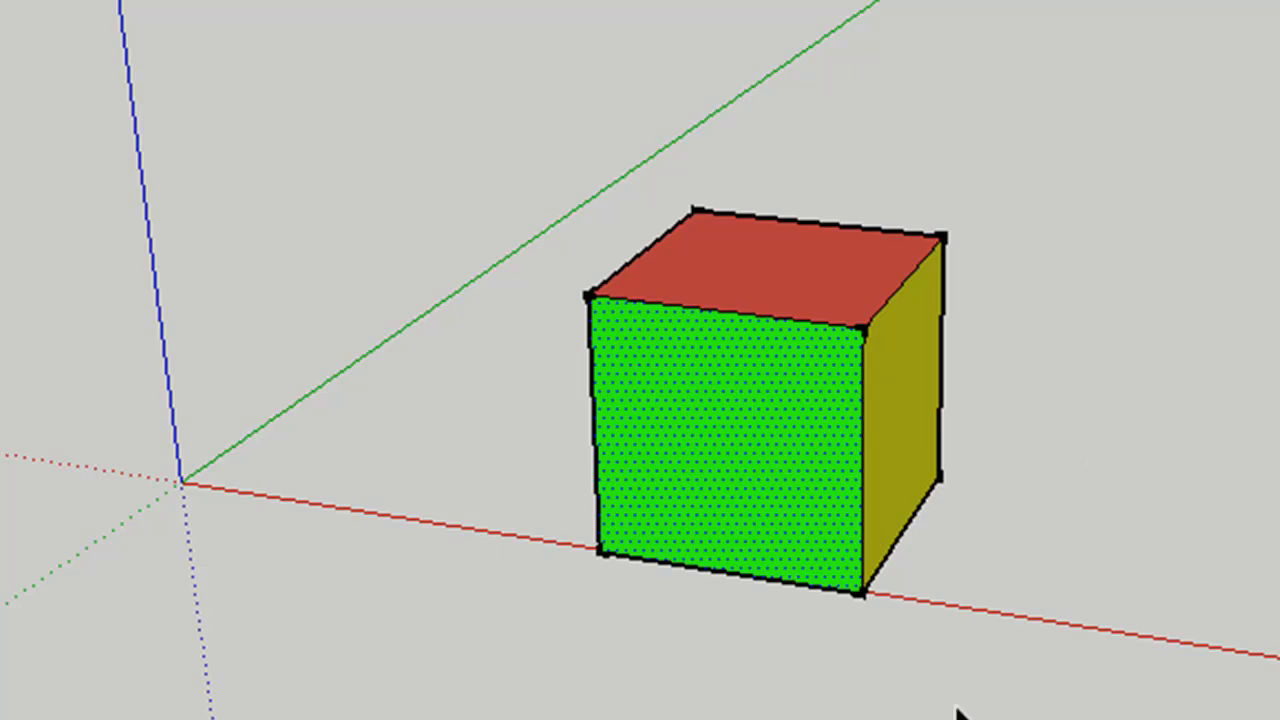
pyautogui.moveTo(424, 56)
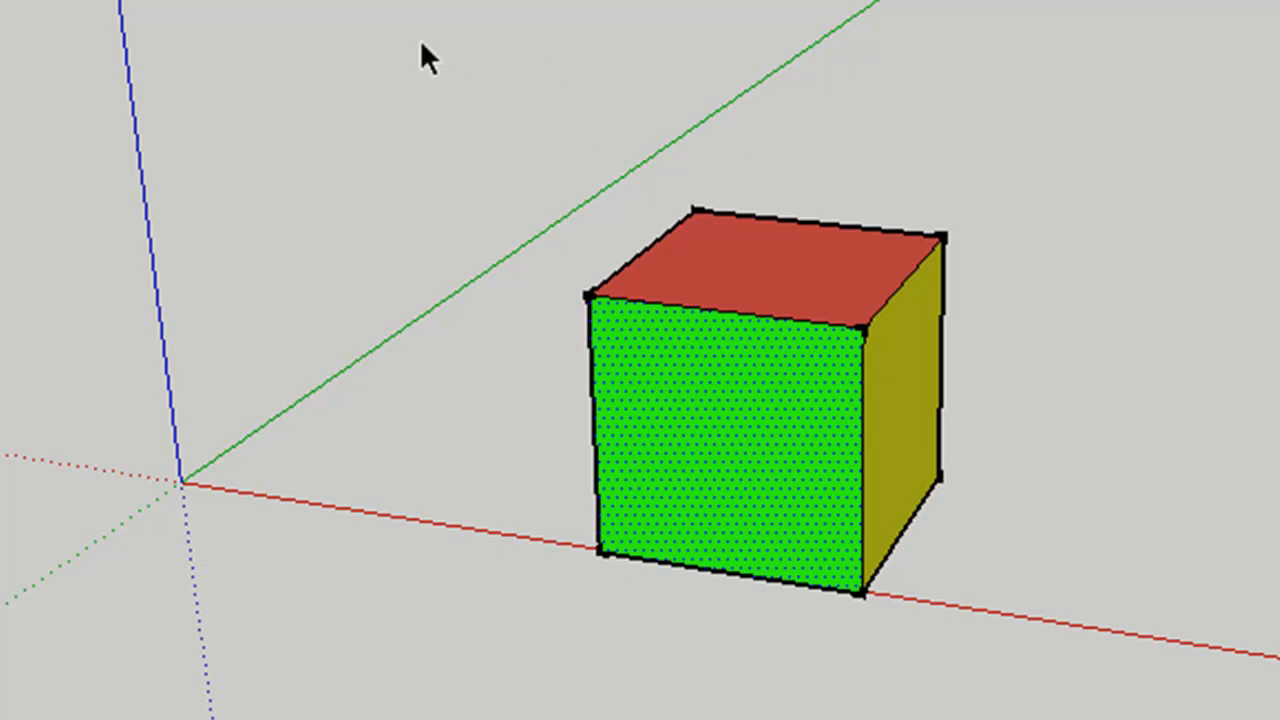
# Box-select the whole cube and make it a single group from the context menu
pyautogui.moveTo(424, 48); pyautogui.dragTo(884, 176)
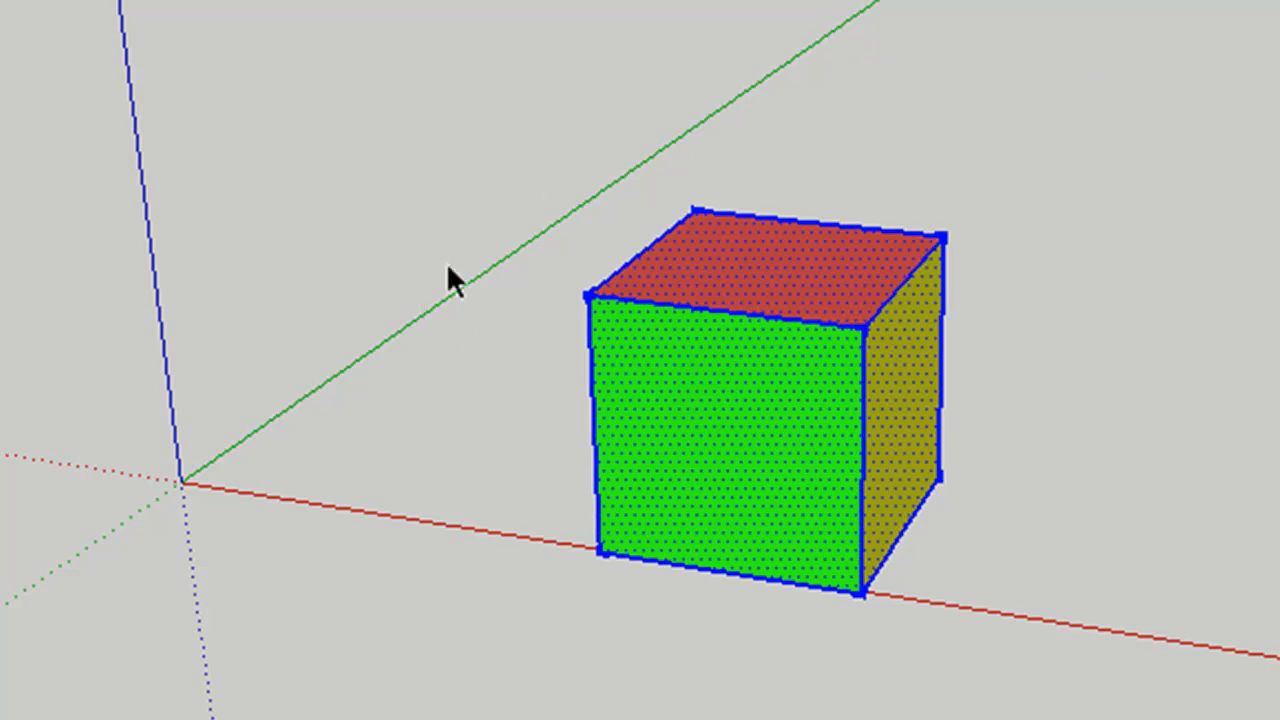
pyautogui.moveTo(724, 378)
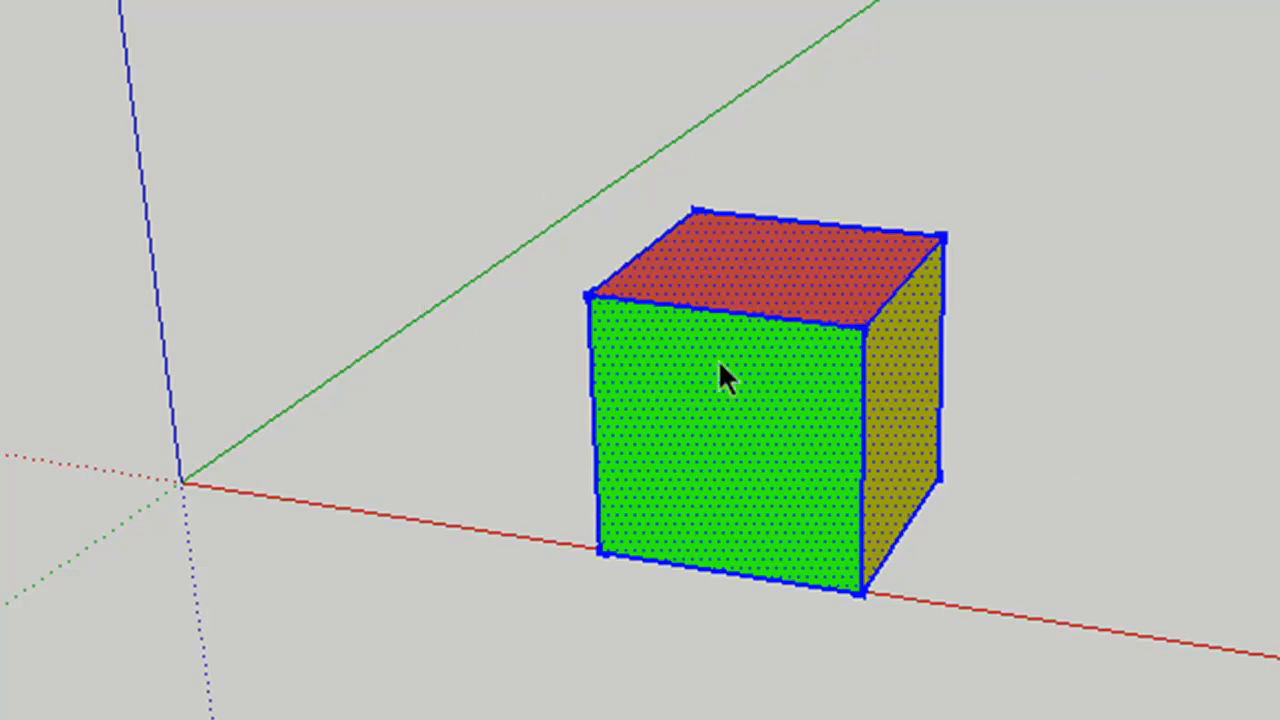
pyautogui.rightClick(724, 378)
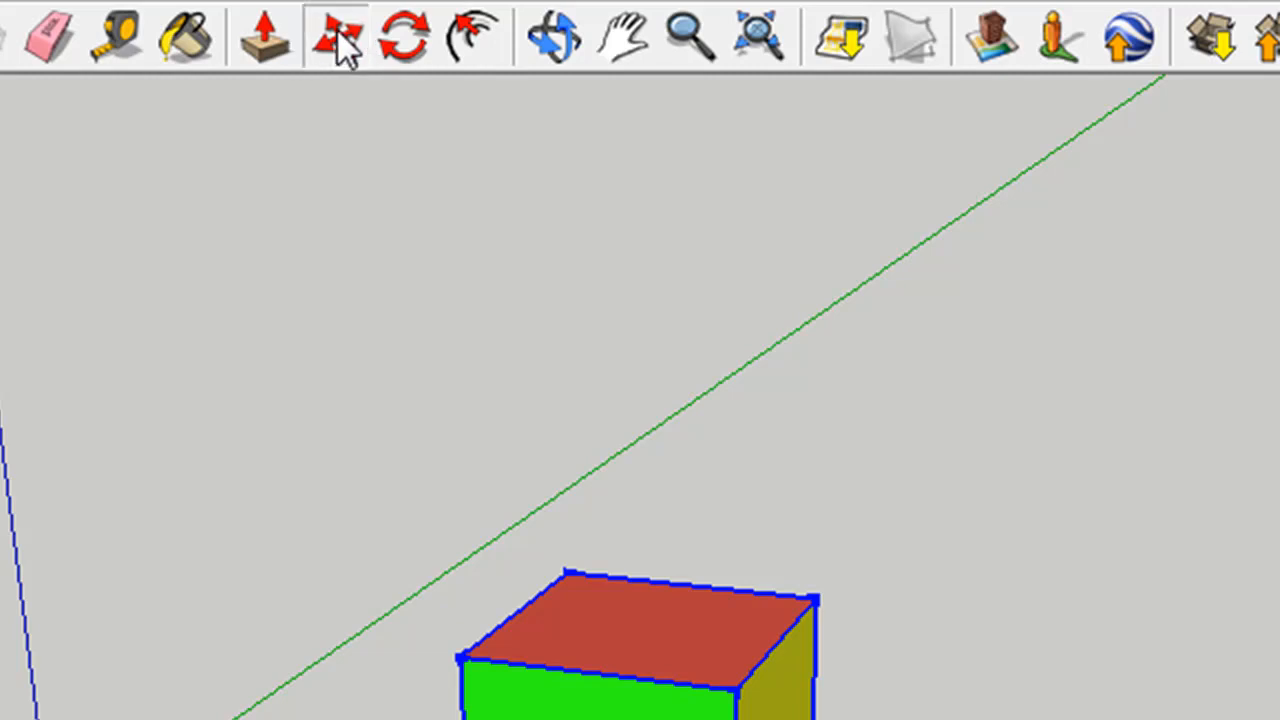
# Move the grouped cube and place a copy flush beside the original
pyautogui.moveTo(640, 640); pyautogui.dragTo(1136, 396)
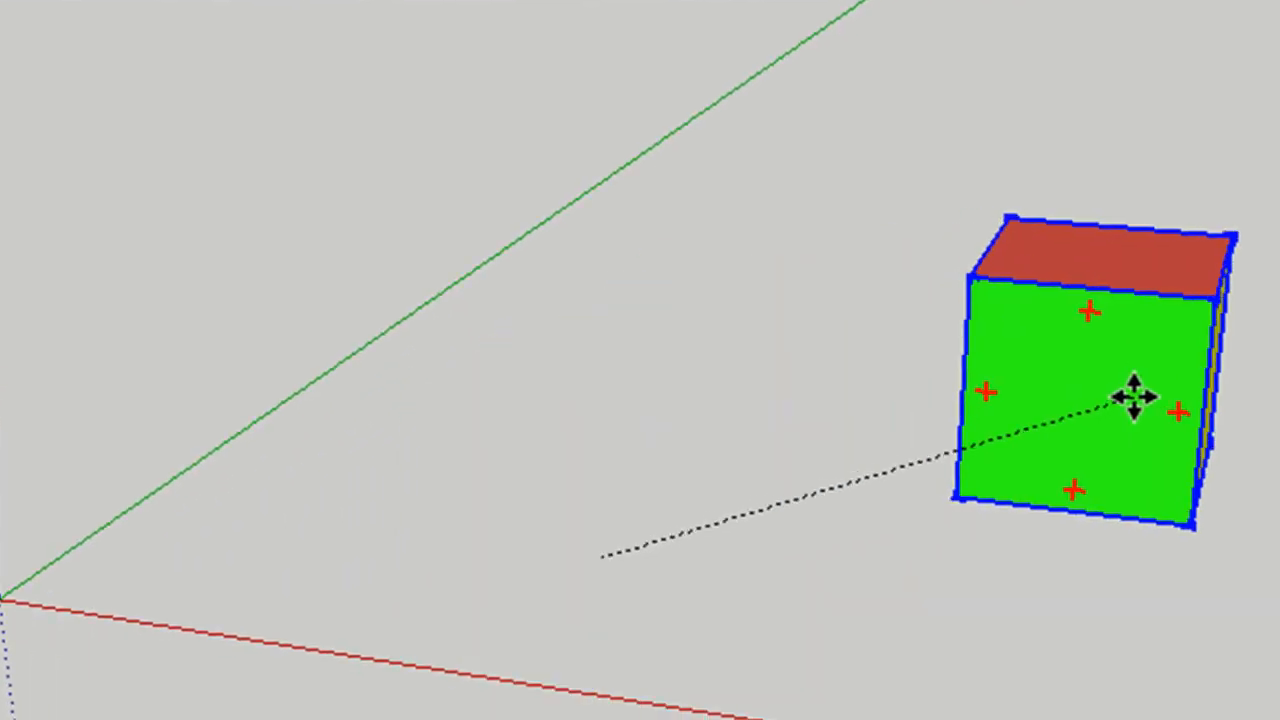
pyautogui.moveTo(1136, 396); pyautogui.dragTo(840, 168)
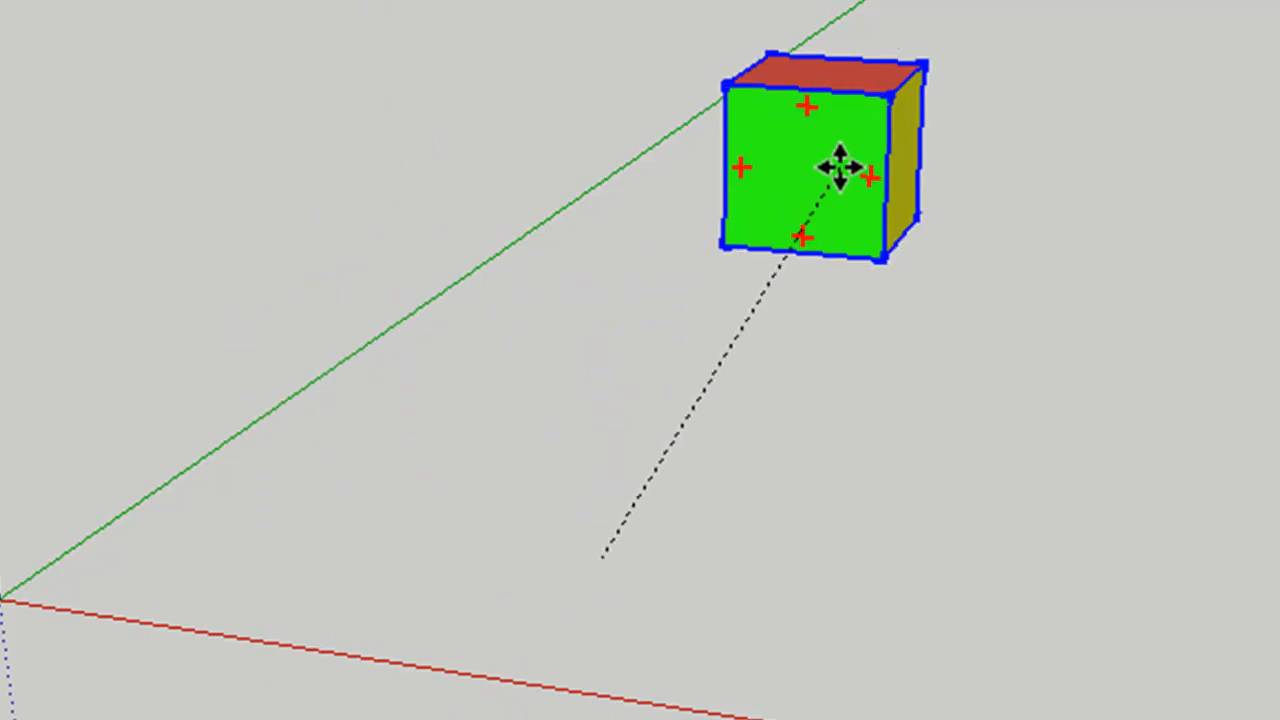
pyautogui.moveTo(840, 168); pyautogui.dragTo(608, 548)
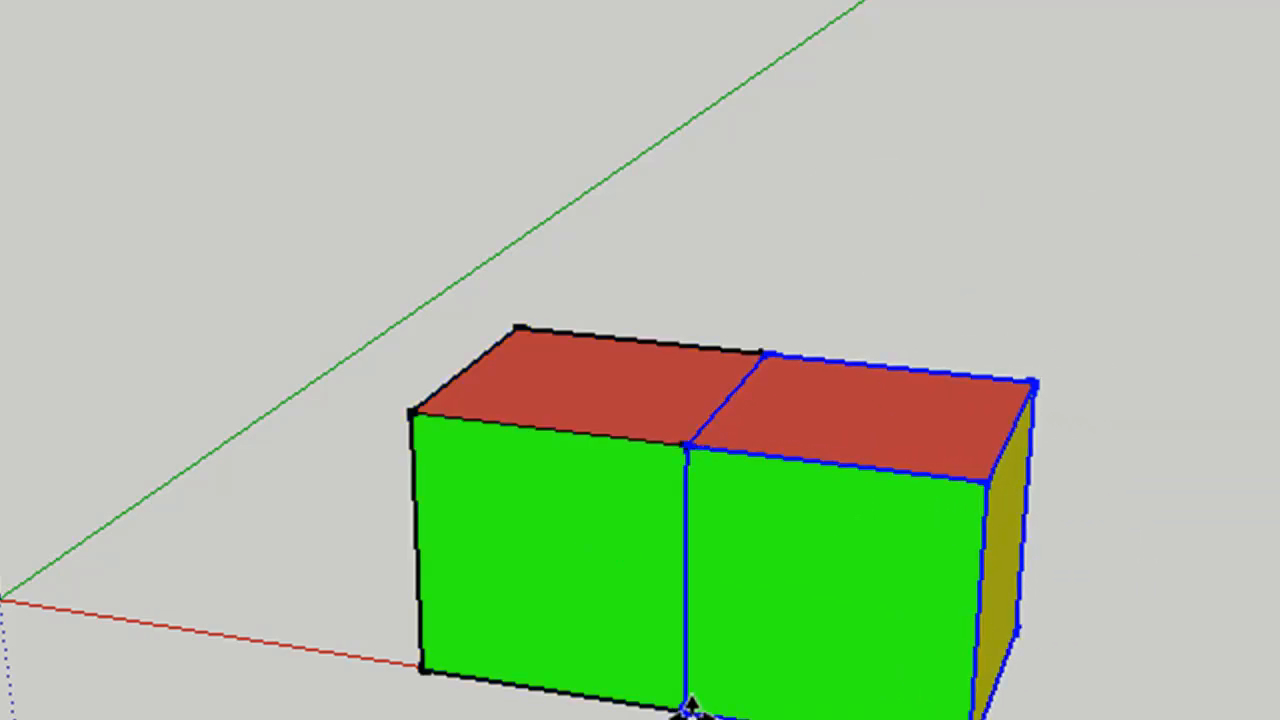
pyautogui.moveTo(298, 90)
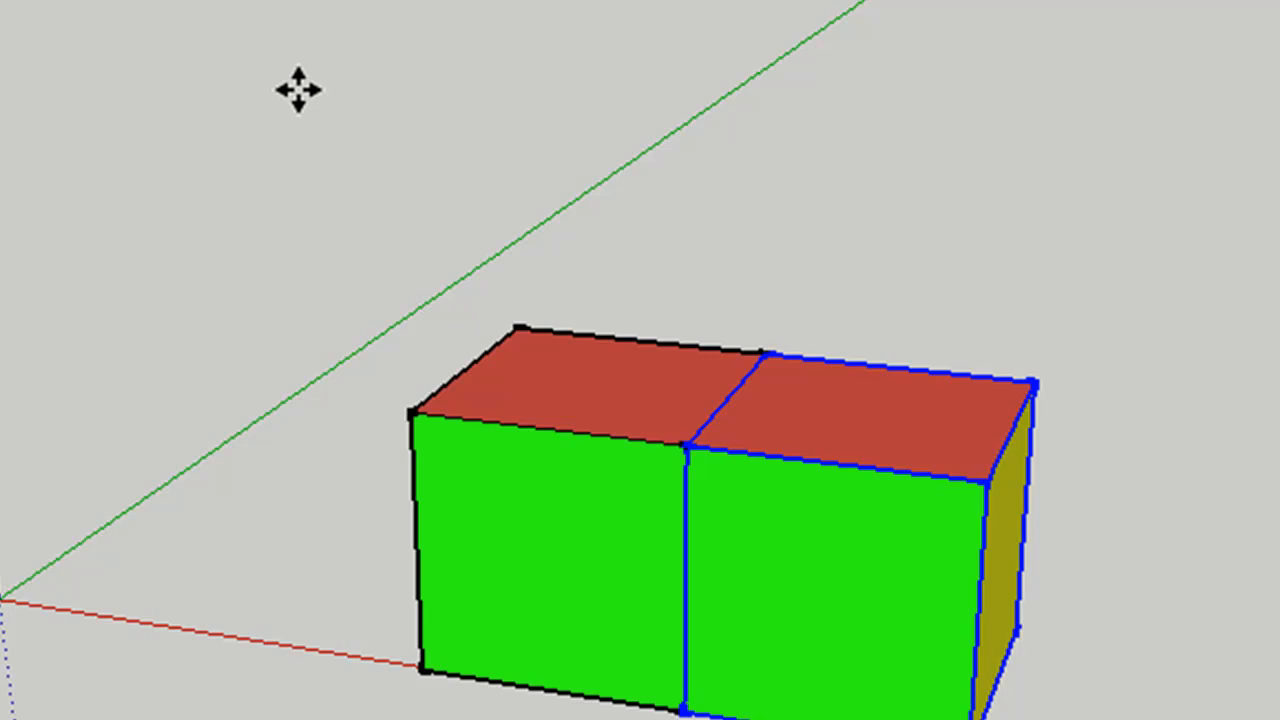